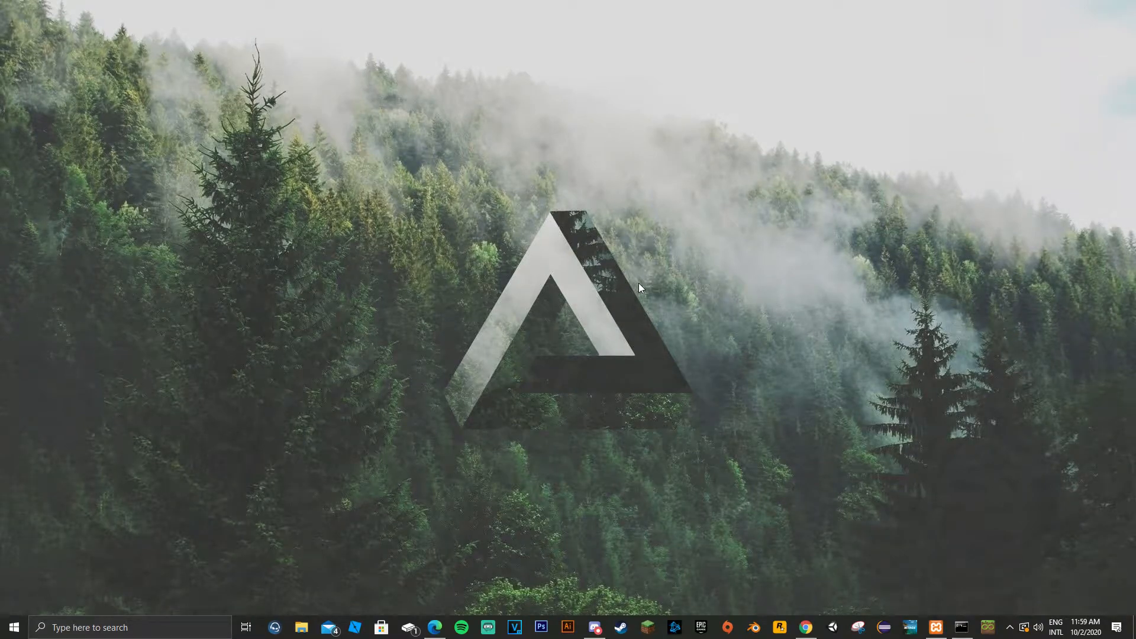
pyautogui.moveTo(435, 628)
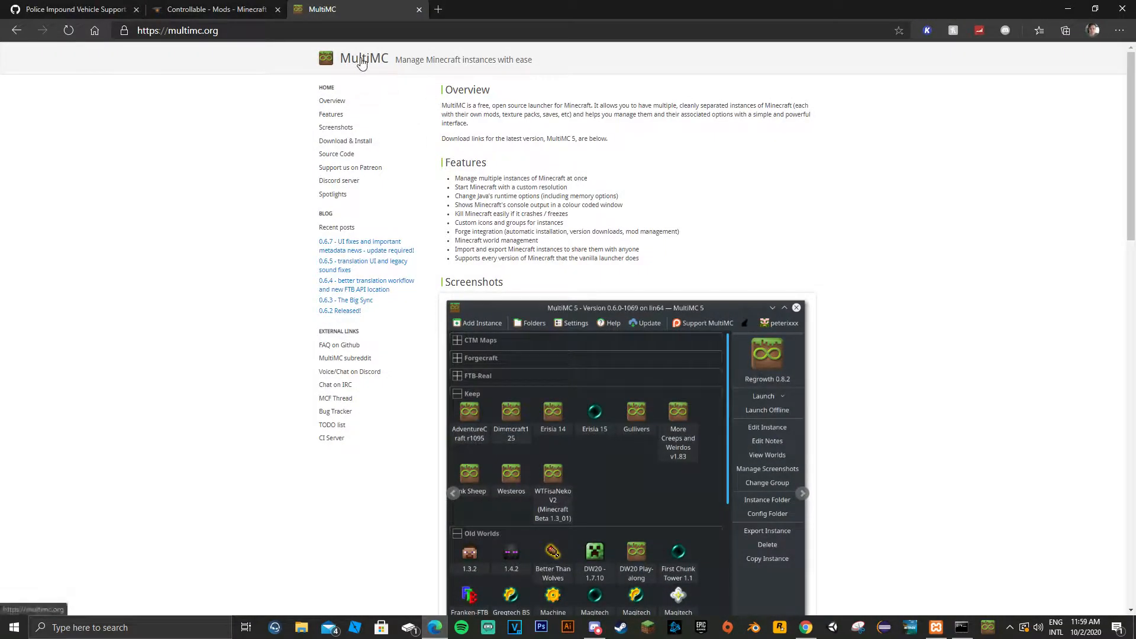
# Jump to the Download & Install section of multimc.org
pyautogui.click(346, 141)
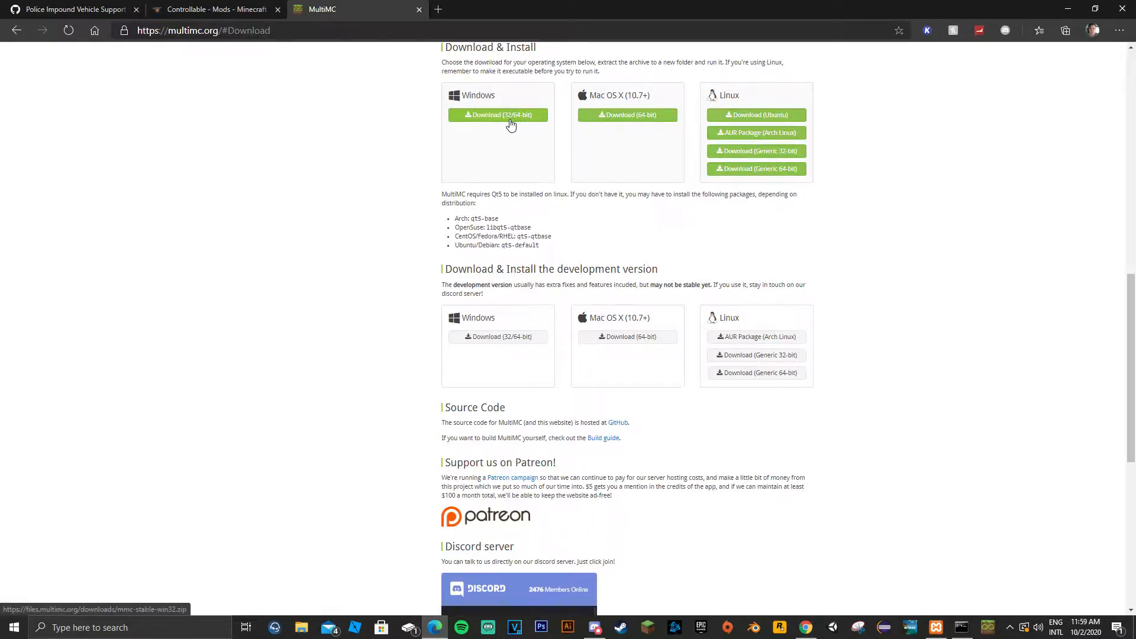
pyautogui.moveTo(617, 191)
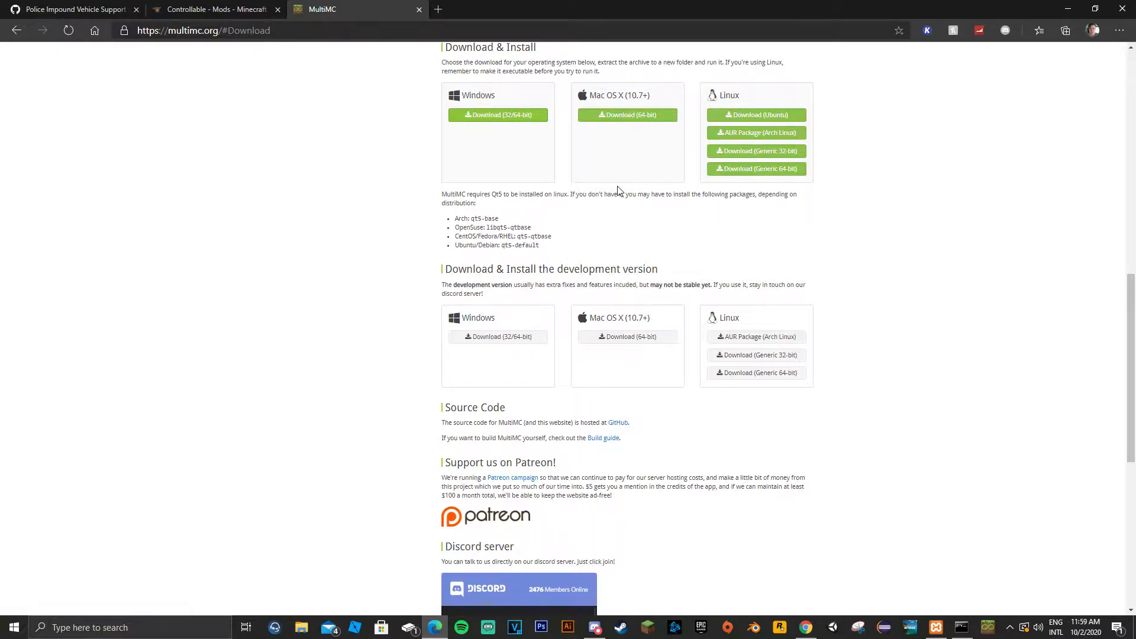
# Download MultiMC for Windows and browse to Documents > 0-Minecraft Coop > MultiMC to start it
pyautogui.click(498, 115)
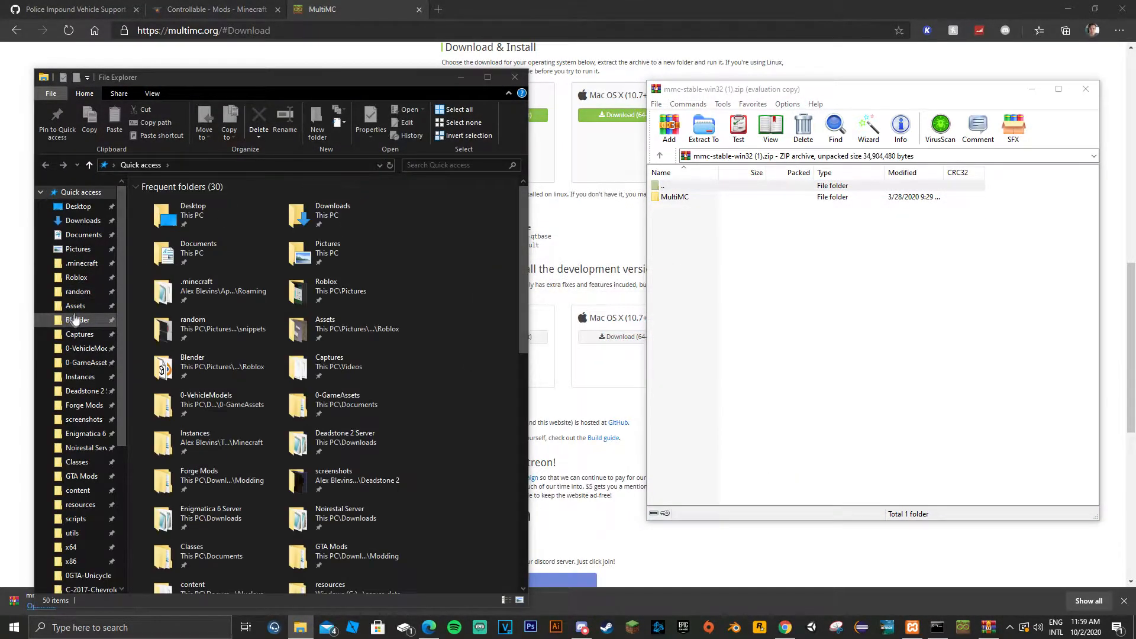
pyautogui.click(83, 234)
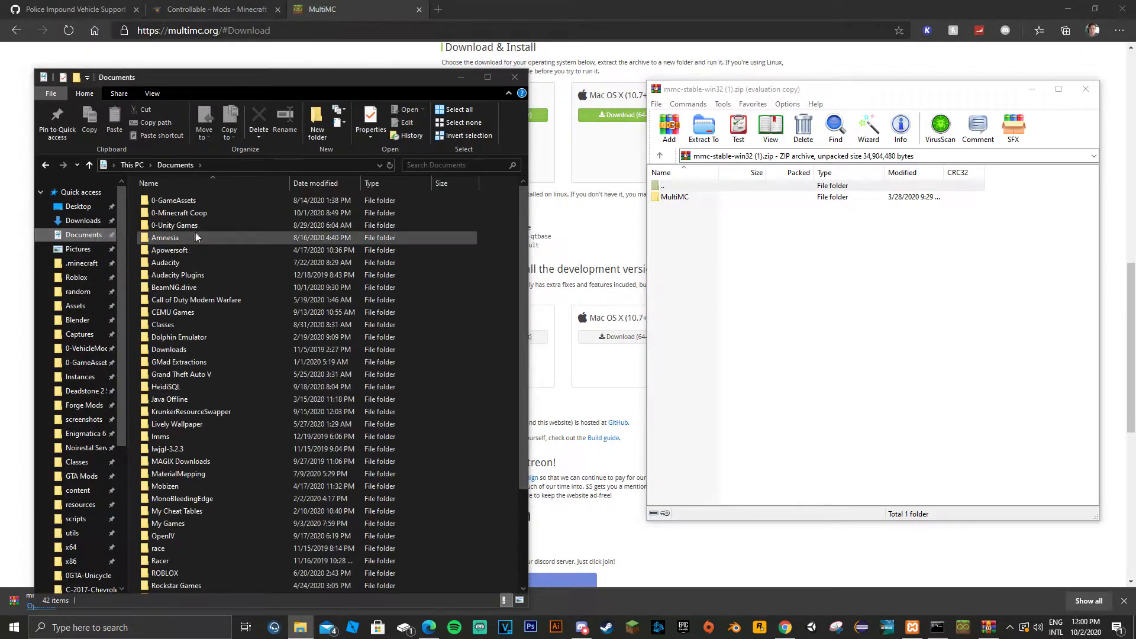
pyautogui.click(175, 225)
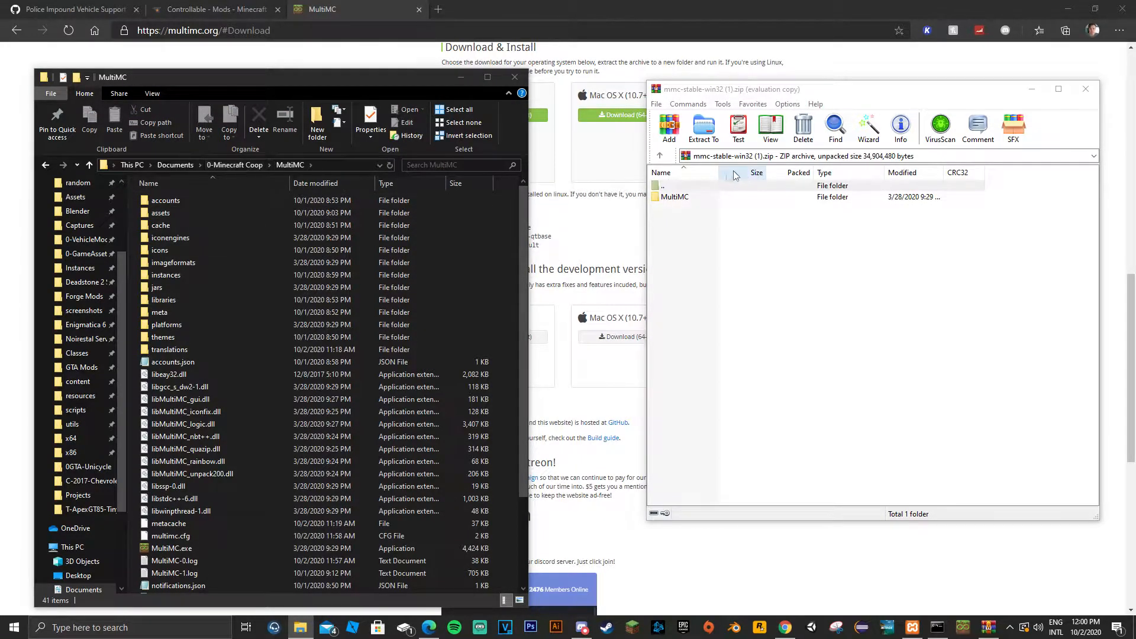
pyautogui.click(674, 196)
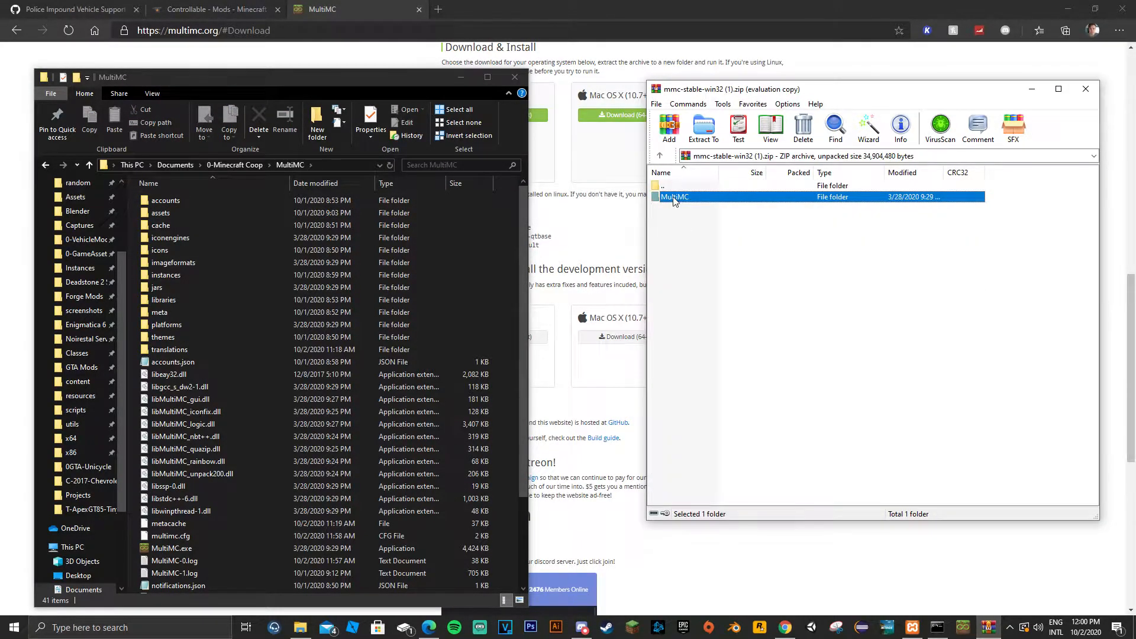
pyautogui.scroll(-3)
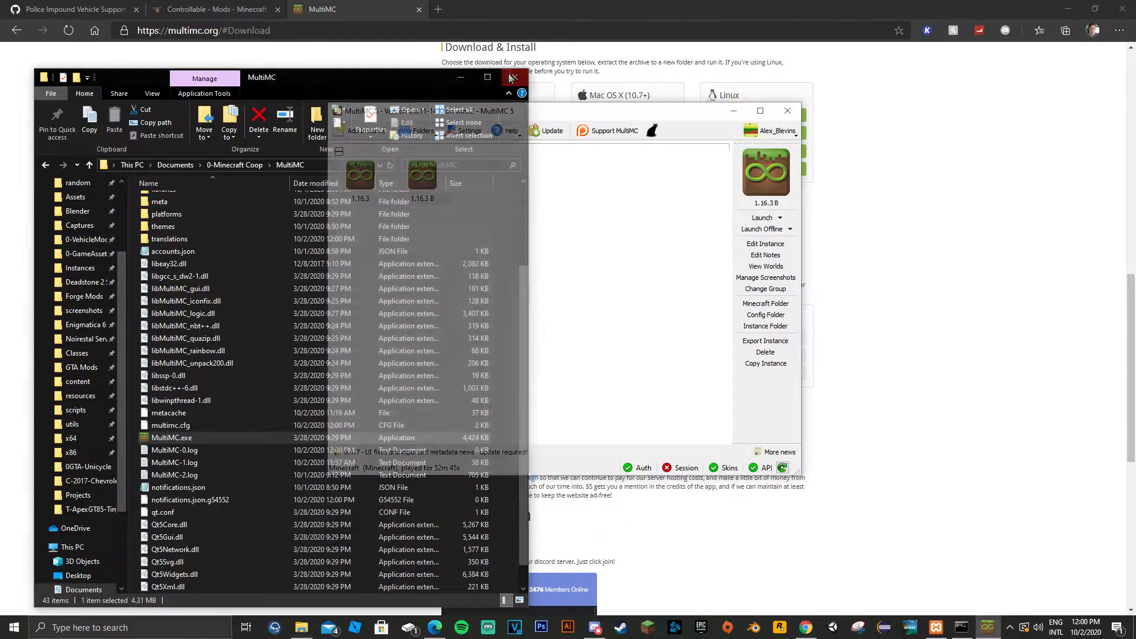
# Close File Explorer and show MultiMC's account list with the Alex_Blevins account
pyautogui.click(511, 78)
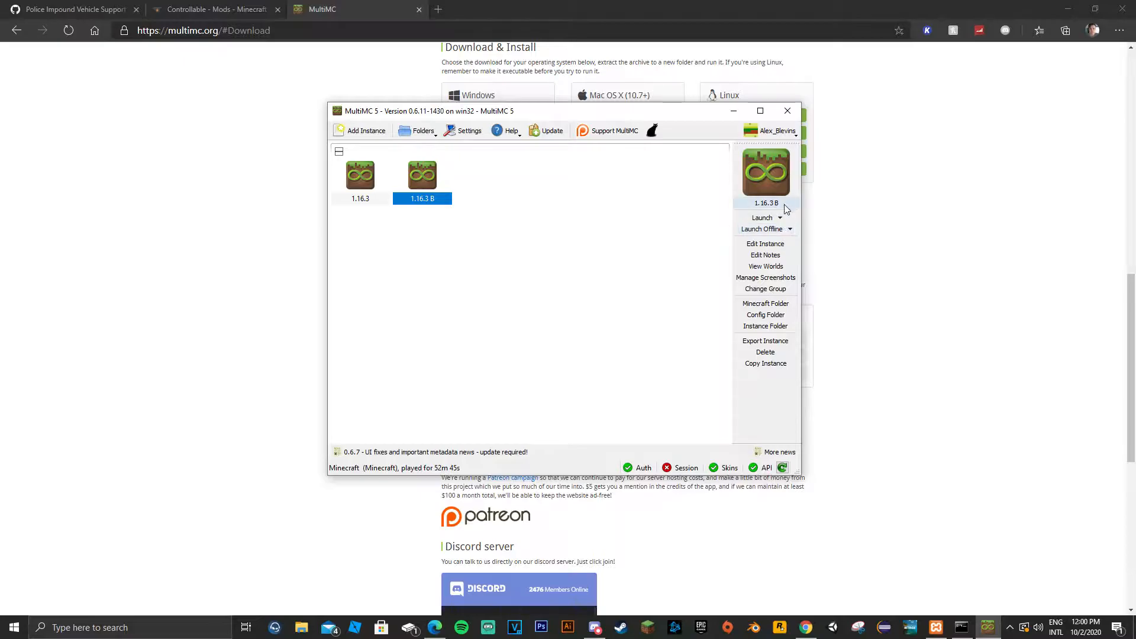
pyautogui.click(772, 131)
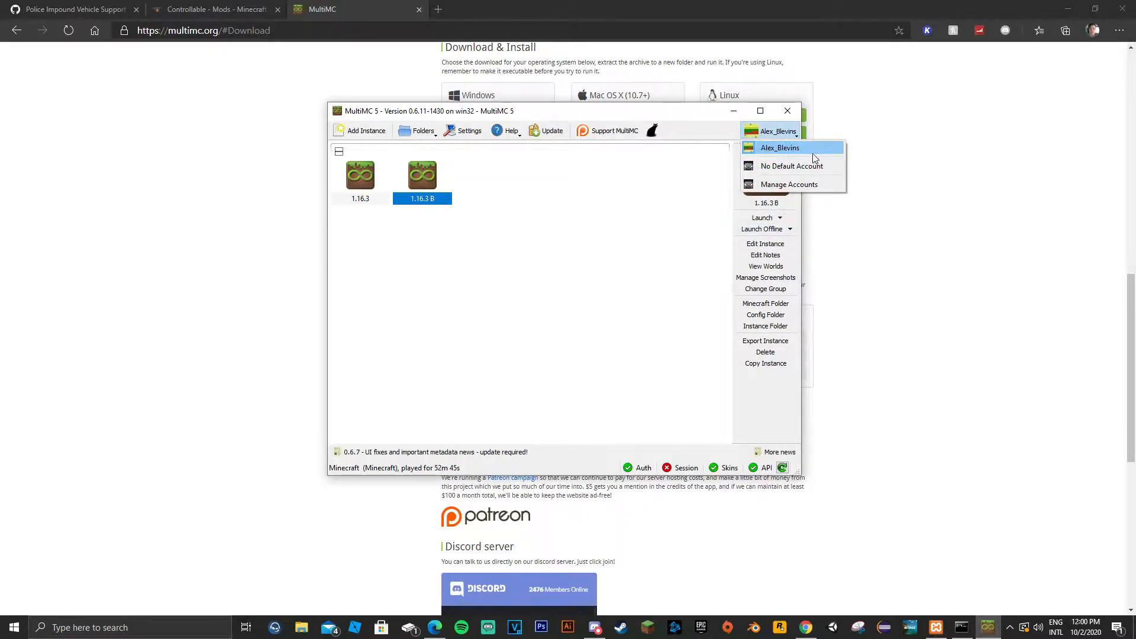
pyautogui.moveTo(786, 151)
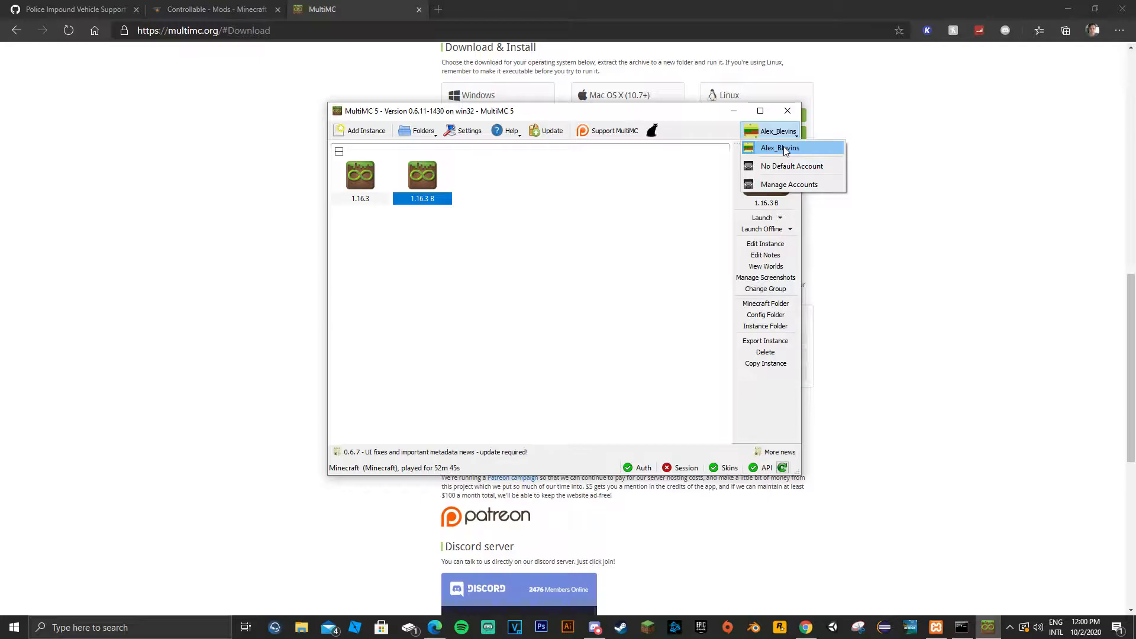
# Create a new vanilla 1.16.3 instance named 'Screen 1'
pyautogui.rightClick(619, 225)
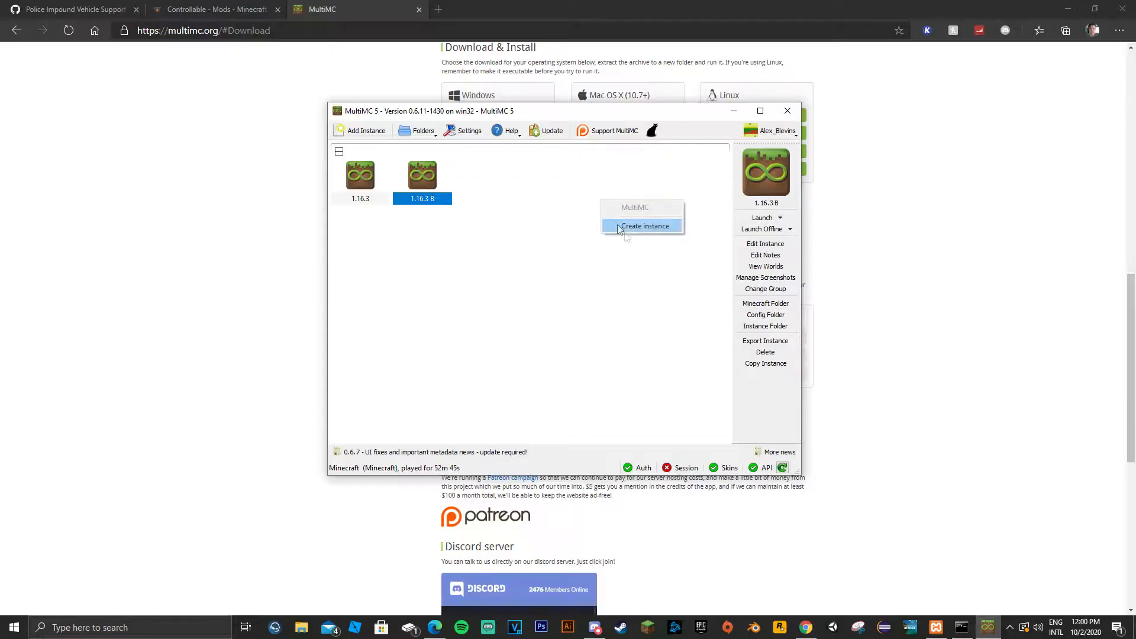
pyautogui.click(643, 225)
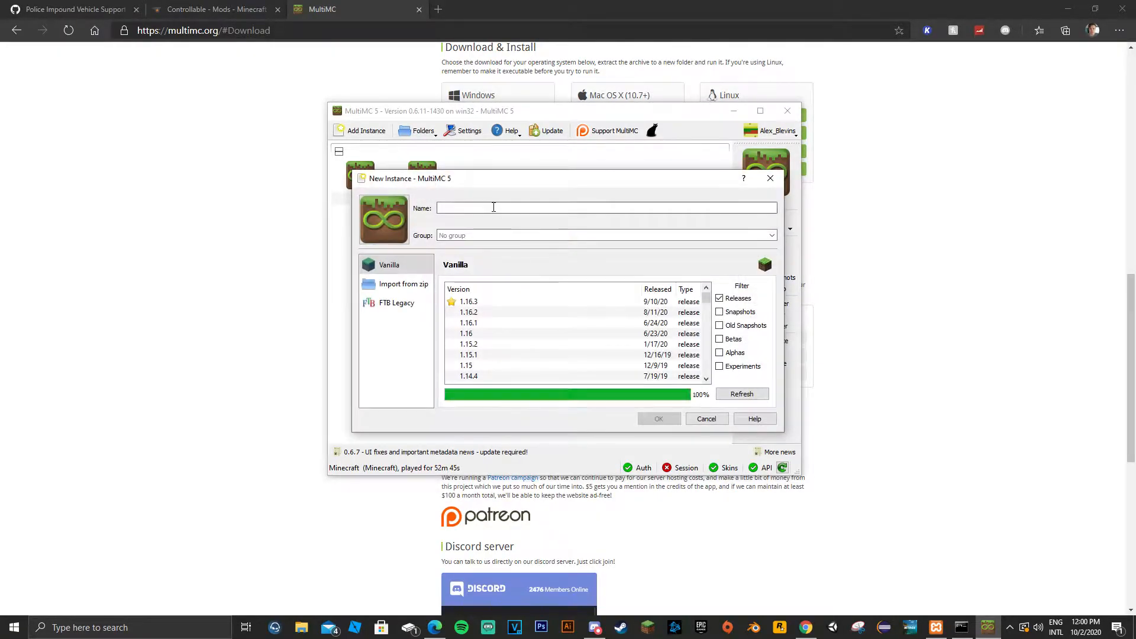
pyautogui.write('ProRes')
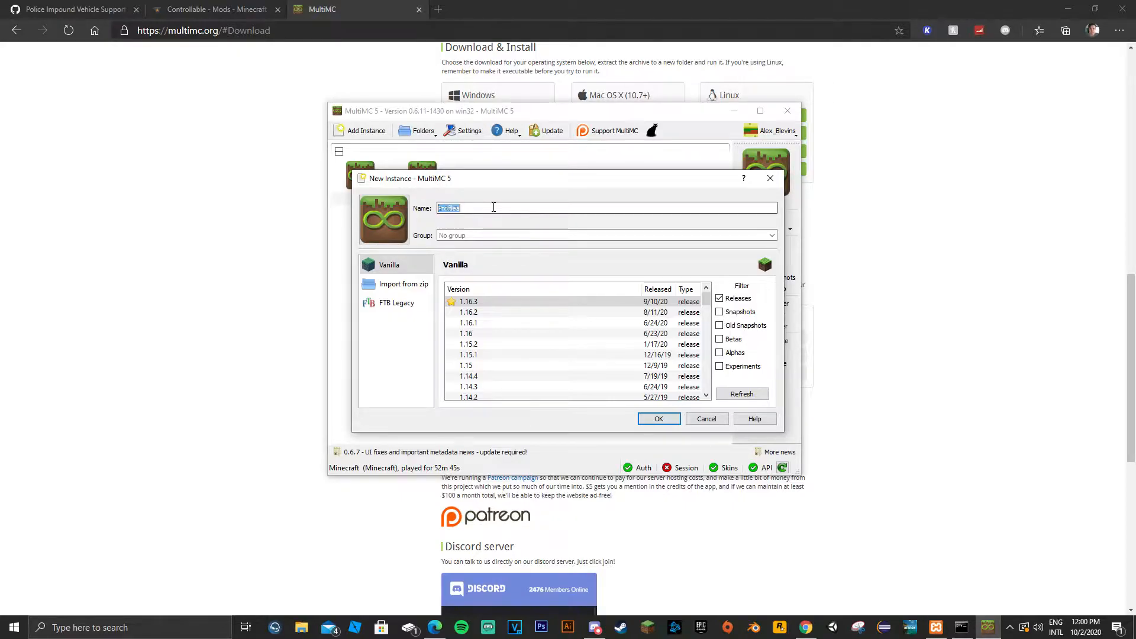
pyautogui.write('Screen 1')
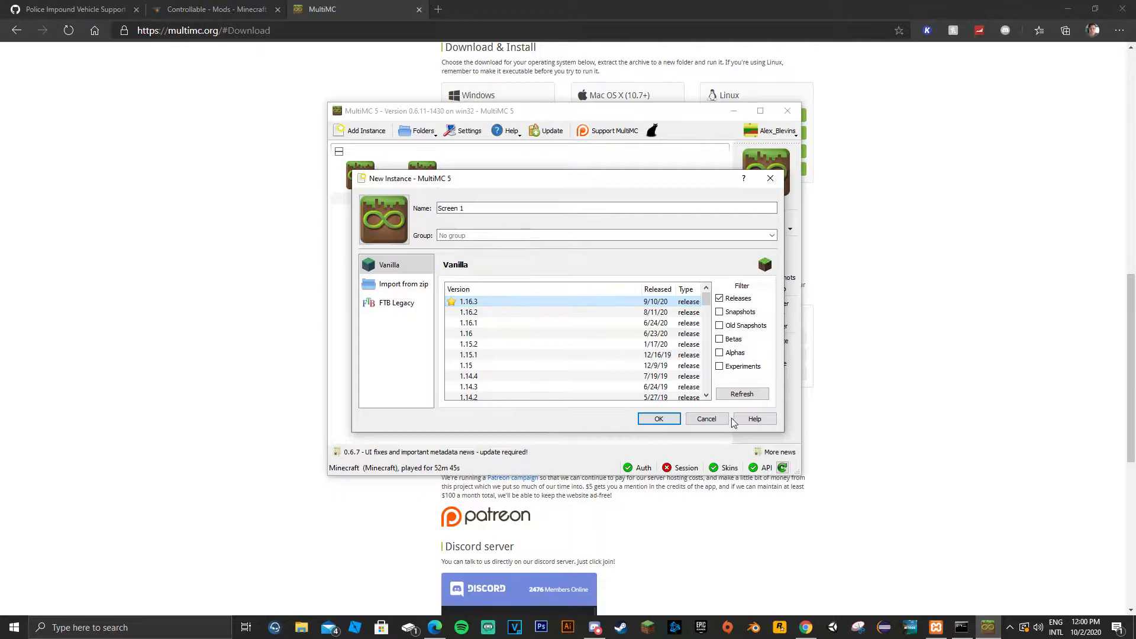
pyautogui.click(658, 419)
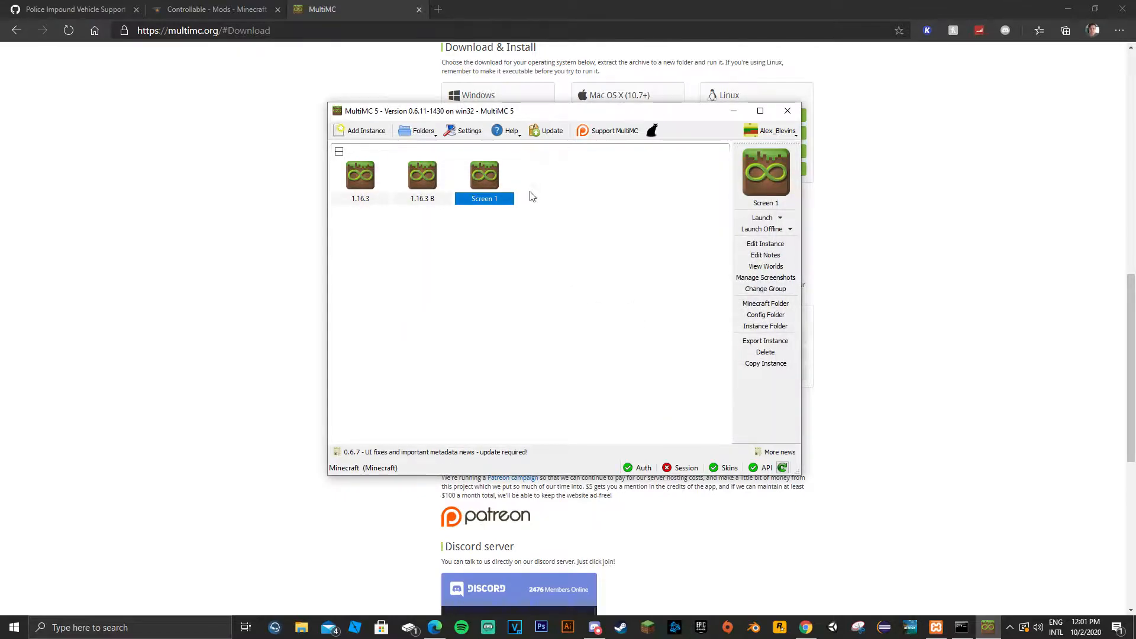
pyautogui.moveTo(769, 241)
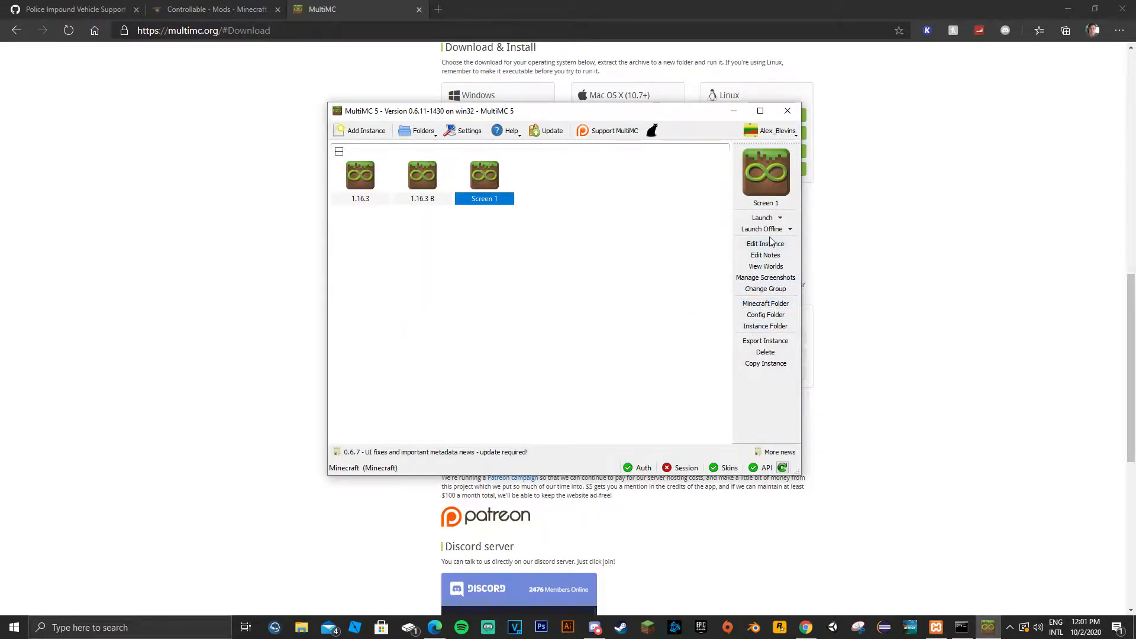
# Install Forge 34.1.0 on the Screen 1 instance via Edit Instance
pyautogui.click(765, 244)
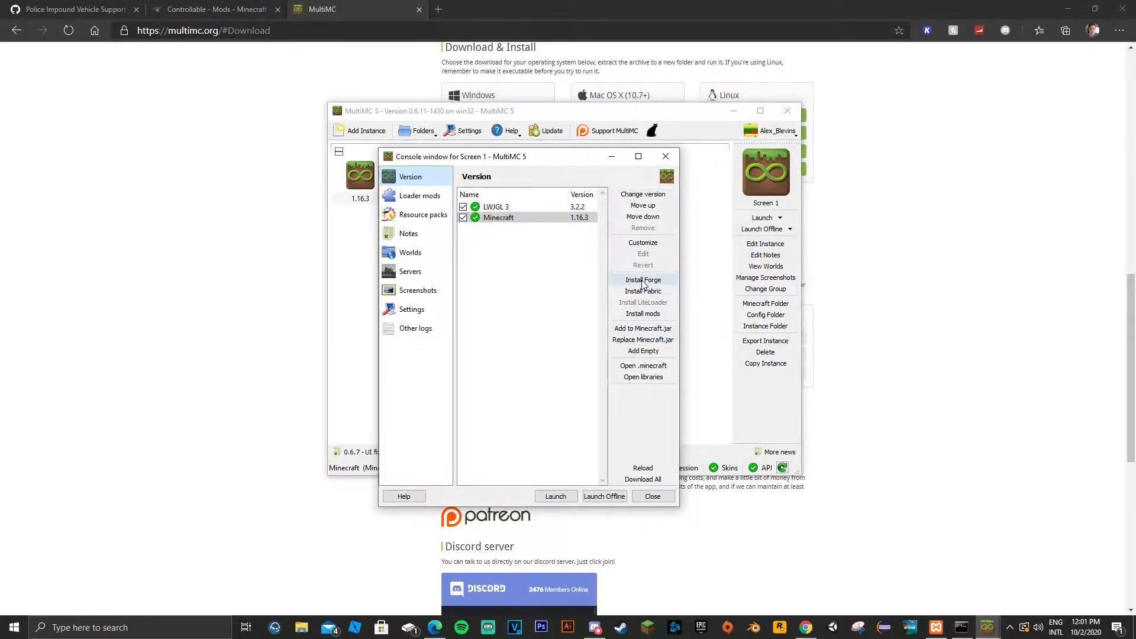
pyautogui.click(642, 279)
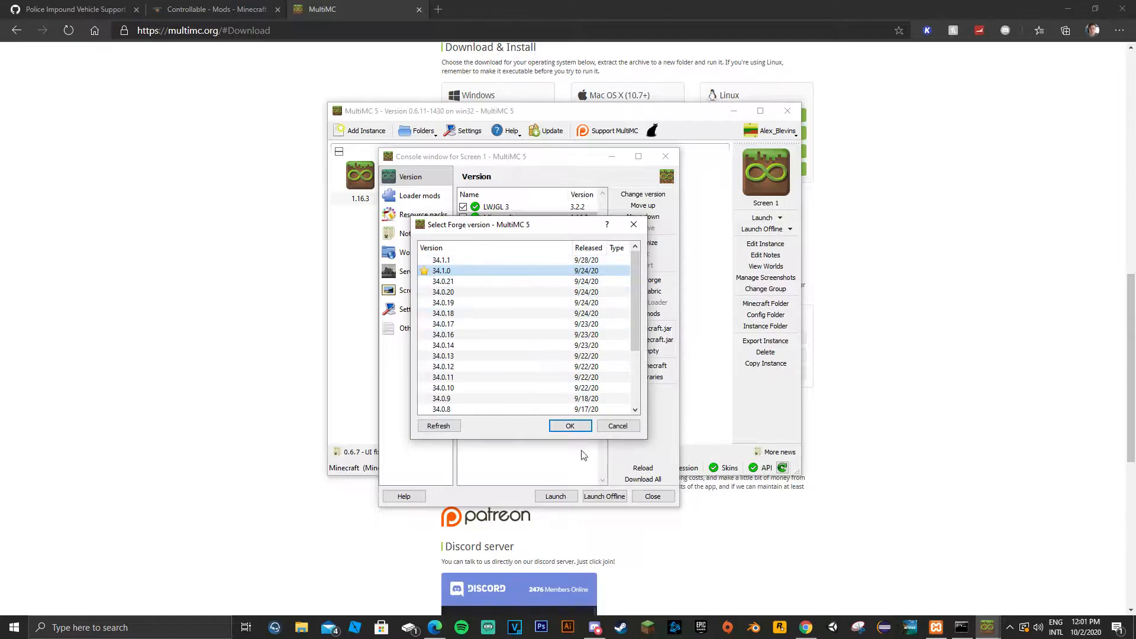
pyautogui.click(569, 425)
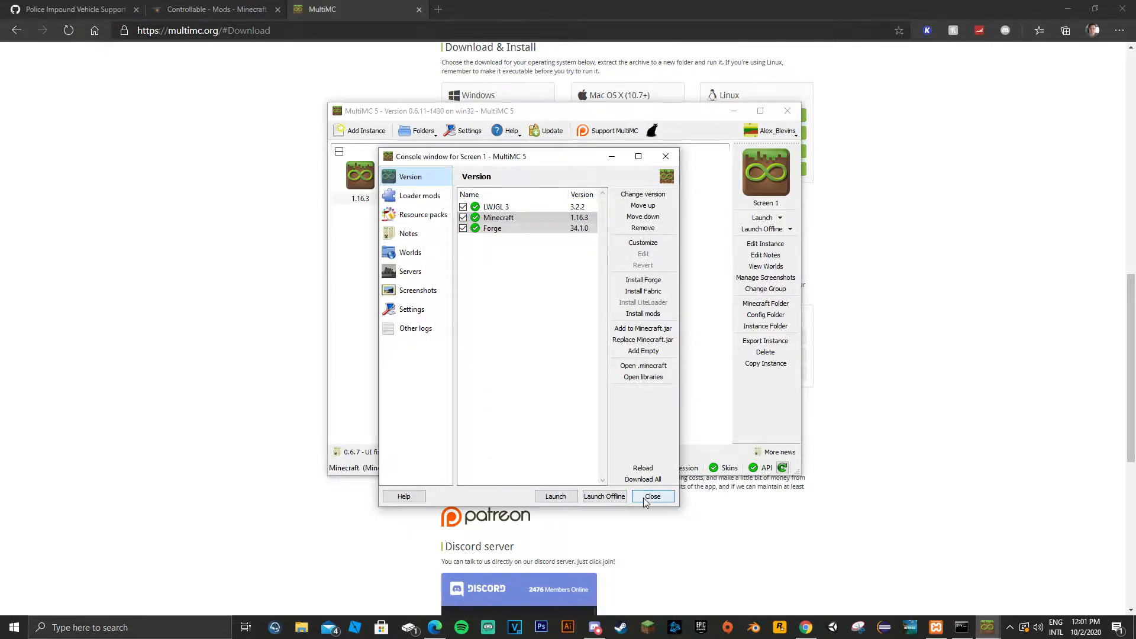
pyautogui.click(651, 496)
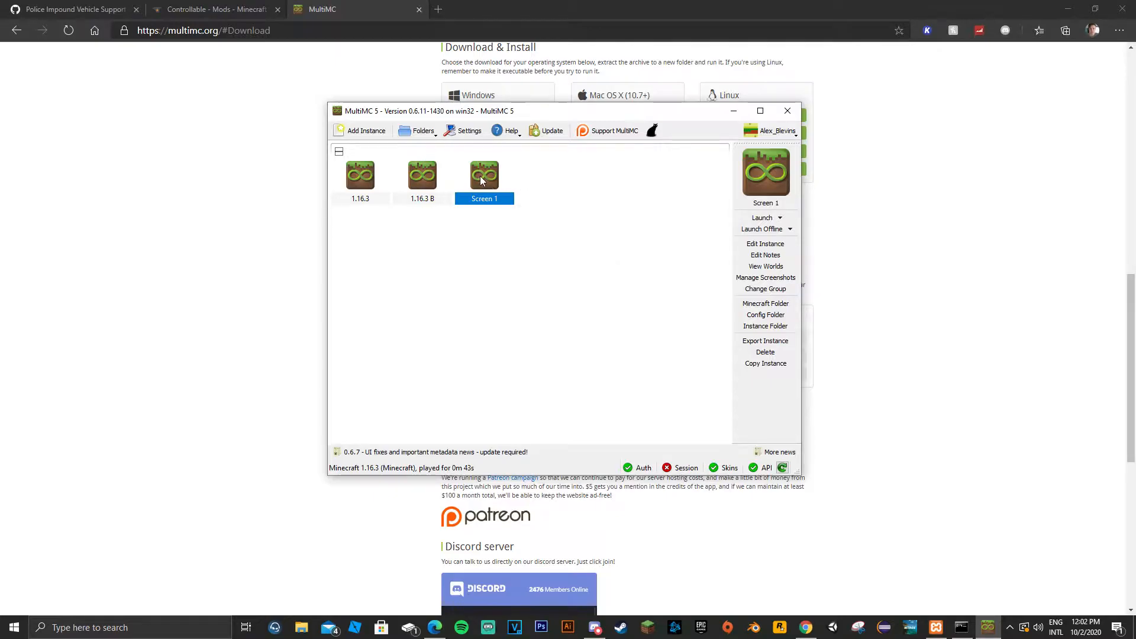
# Copy Screen 1 as a new instance 'Screen 2' and open its mods folder
pyautogui.rightClick(484, 178)
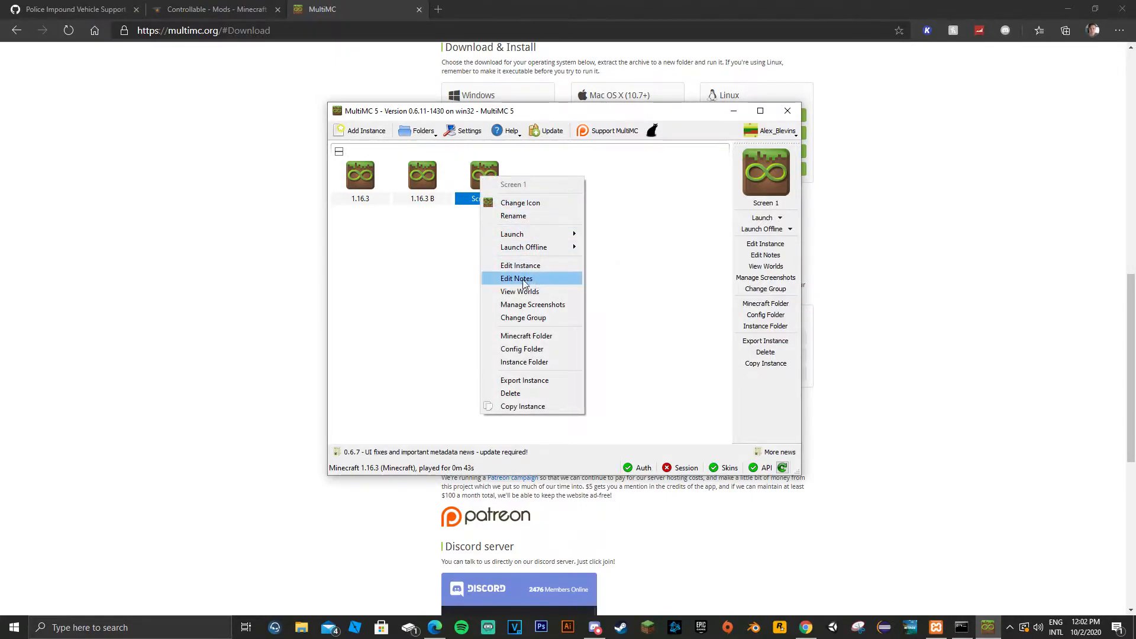
pyautogui.moveTo(522, 406)
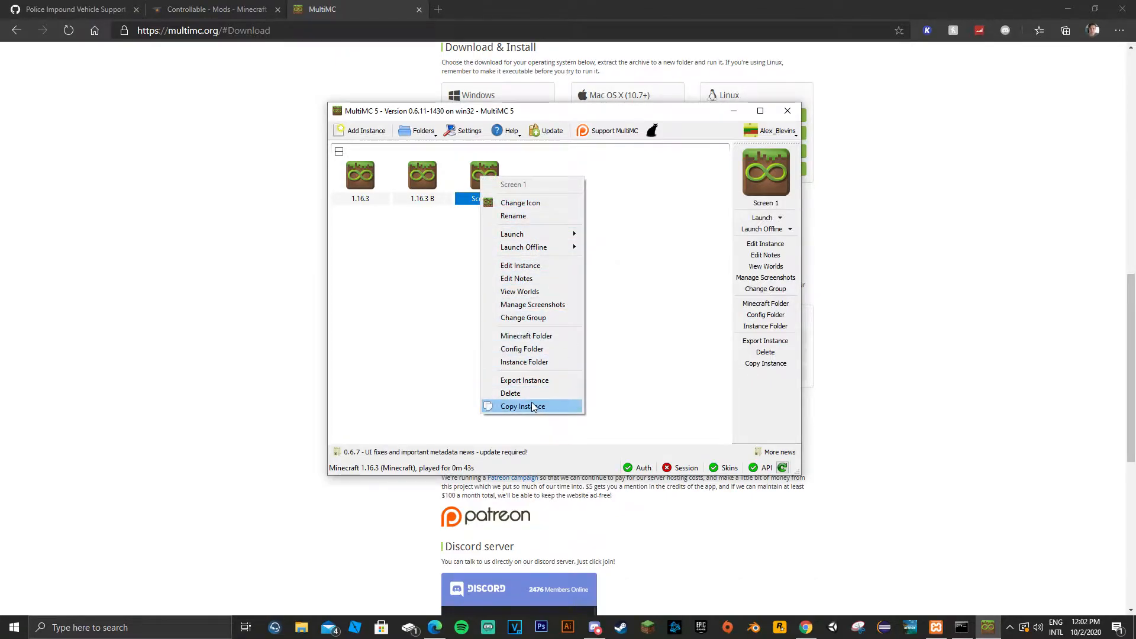
pyautogui.click(525, 406)
pyautogui.write('Screen 2')
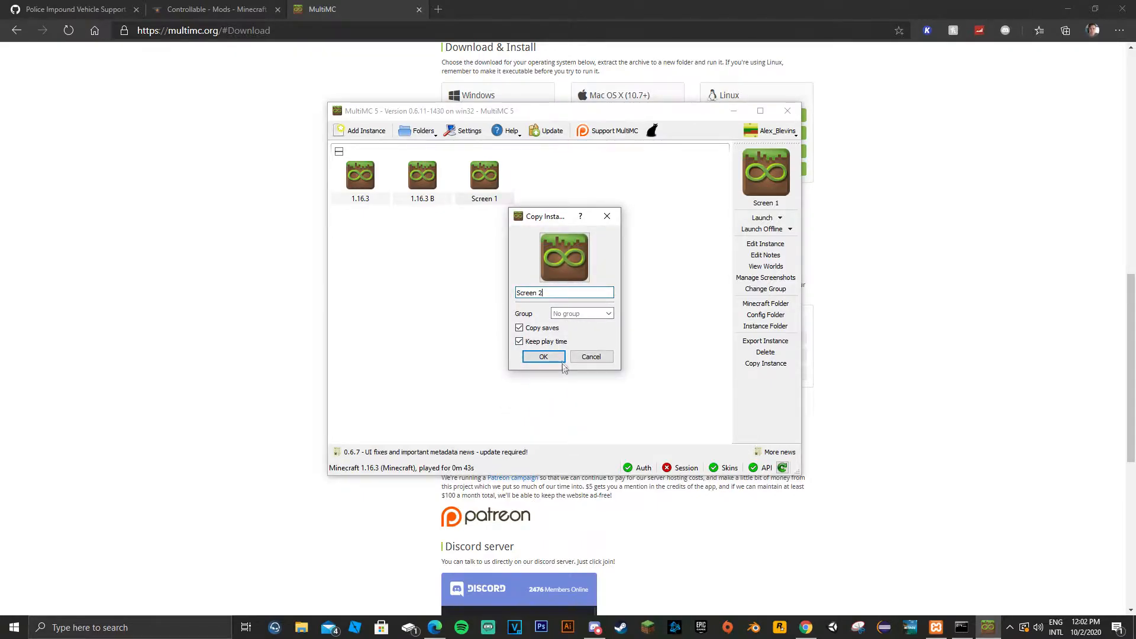
pyautogui.click(543, 357)
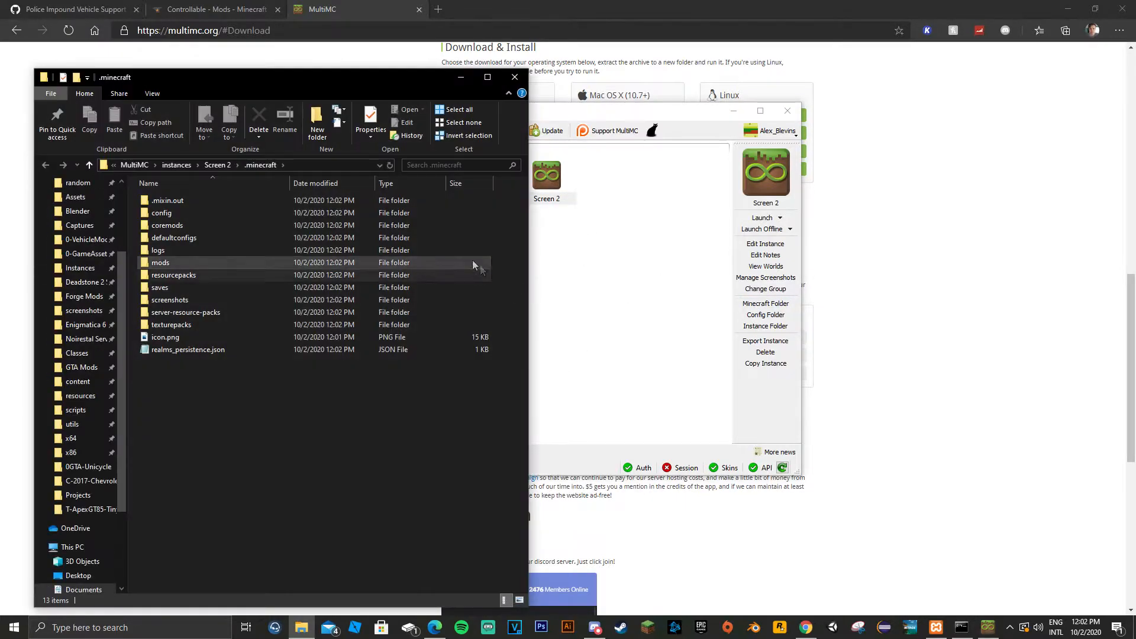
pyautogui.click(159, 262)
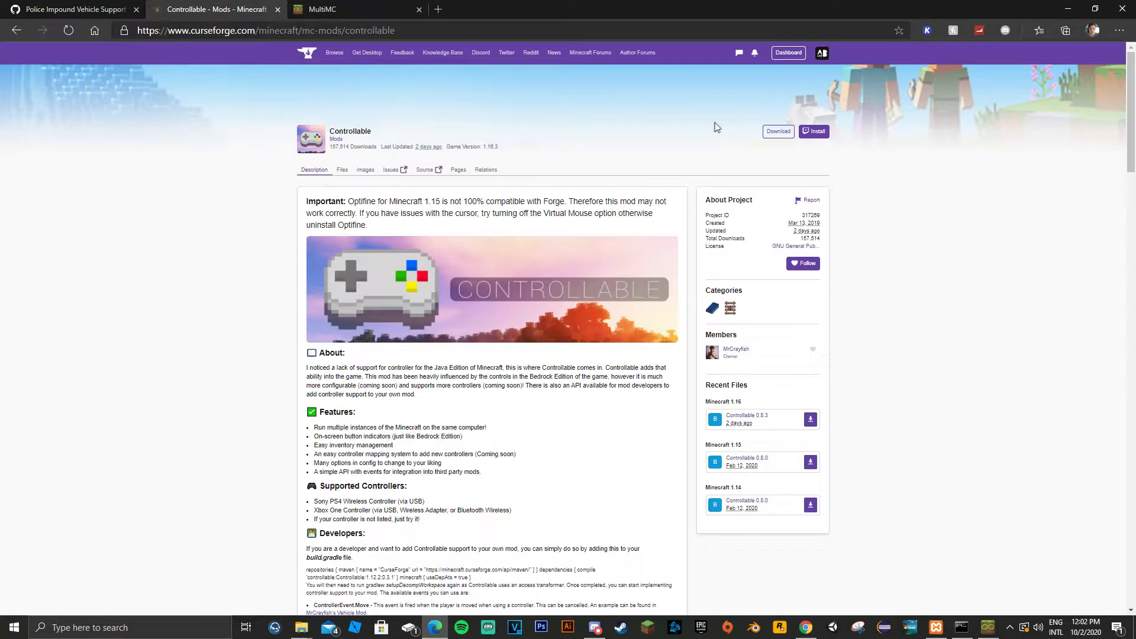
pyautogui.moveTo(777, 131)
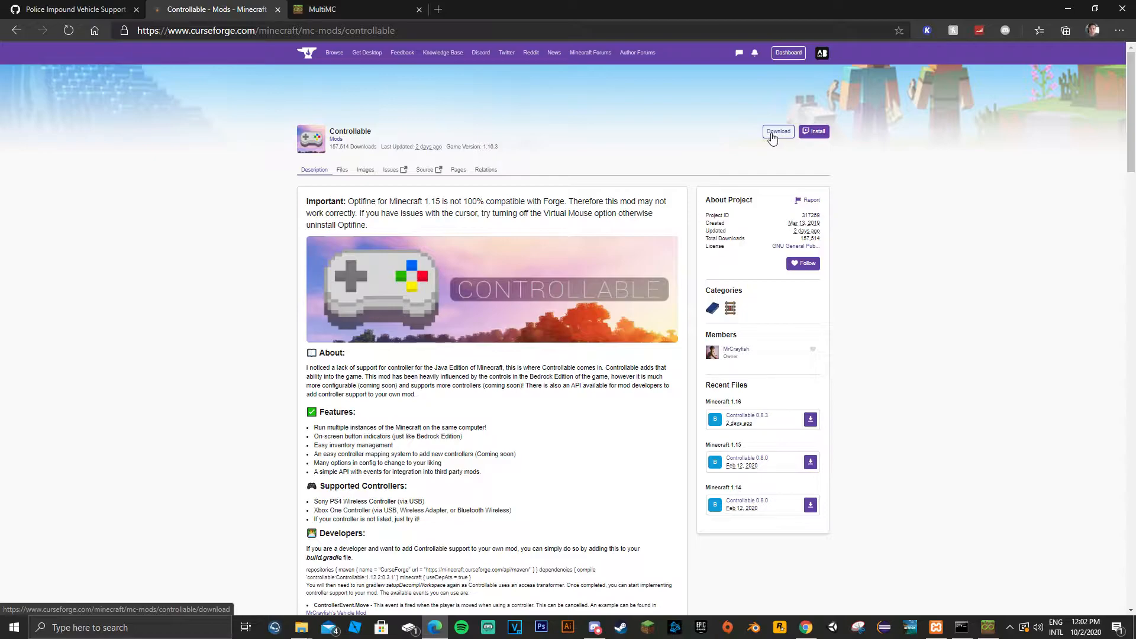
# Download the Controllable 1.16.3 jar from CurseForge and keep it despite the warning
pyautogui.click(778, 131)
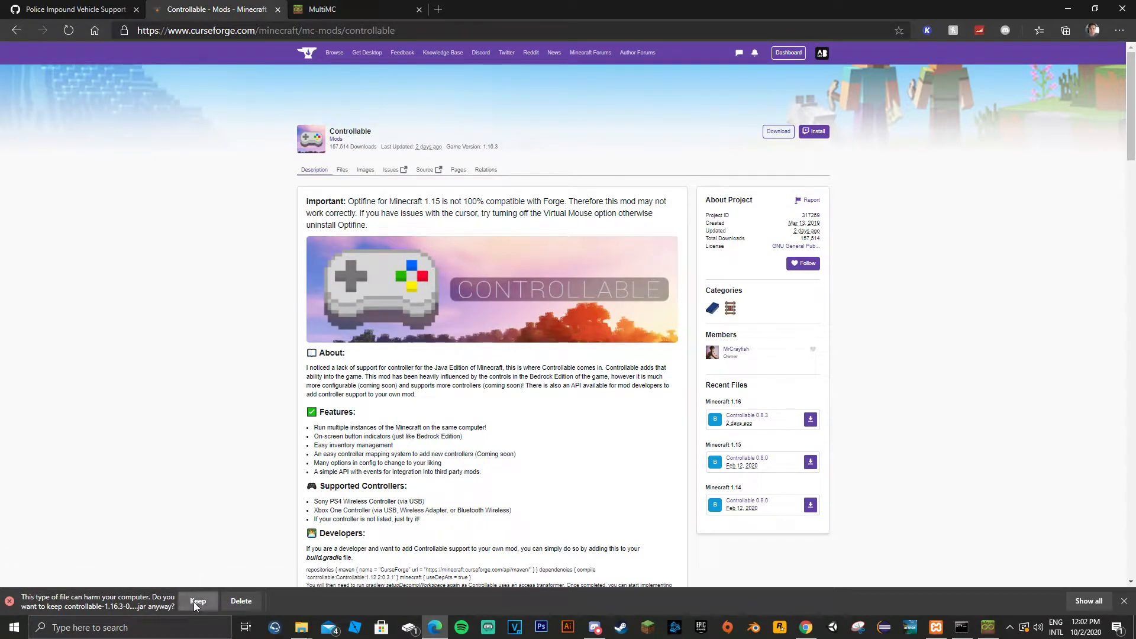
pyautogui.click(197, 601)
pyautogui.write('optifine')
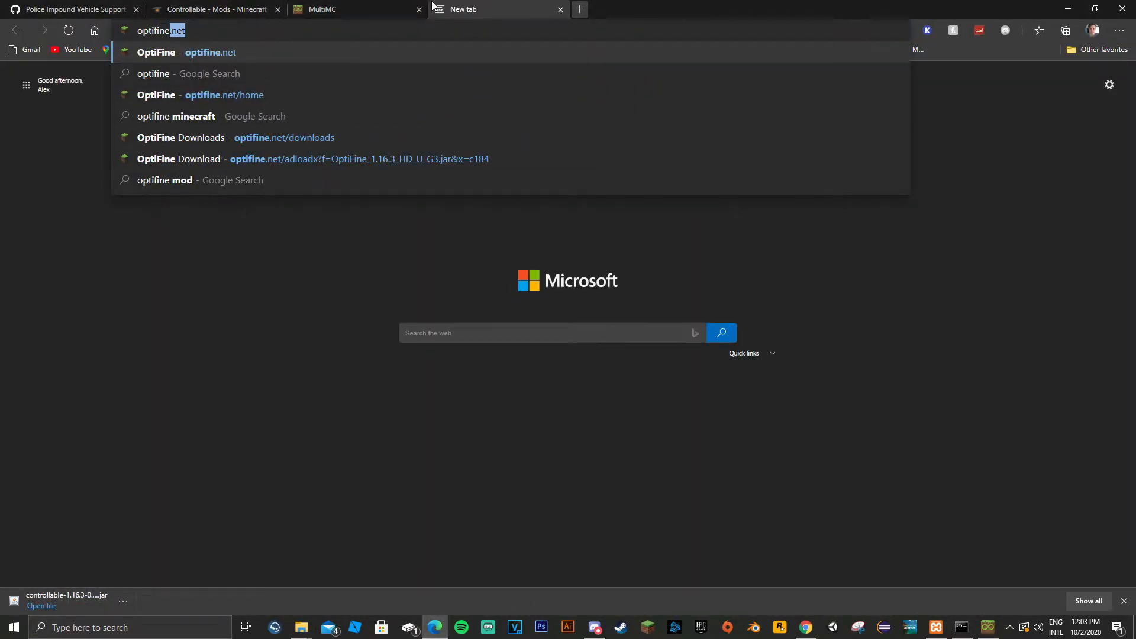
# Download OptiFine HD U G3 for 1.16.3 from optifine.net and keep the jar
pyautogui.click(224, 95)
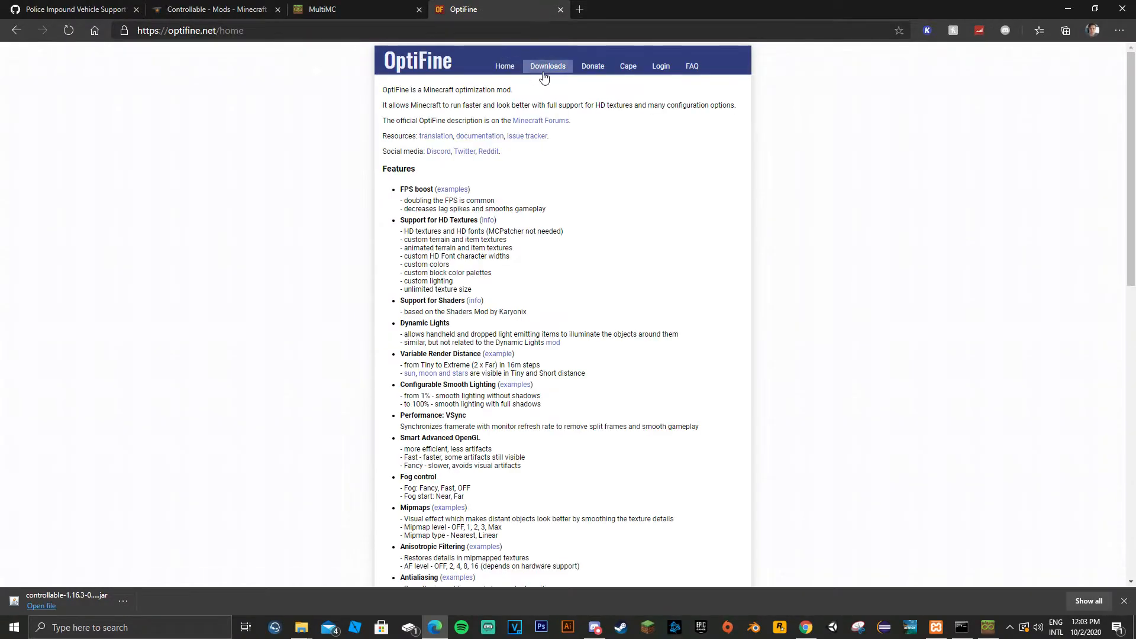
pyautogui.click(546, 66)
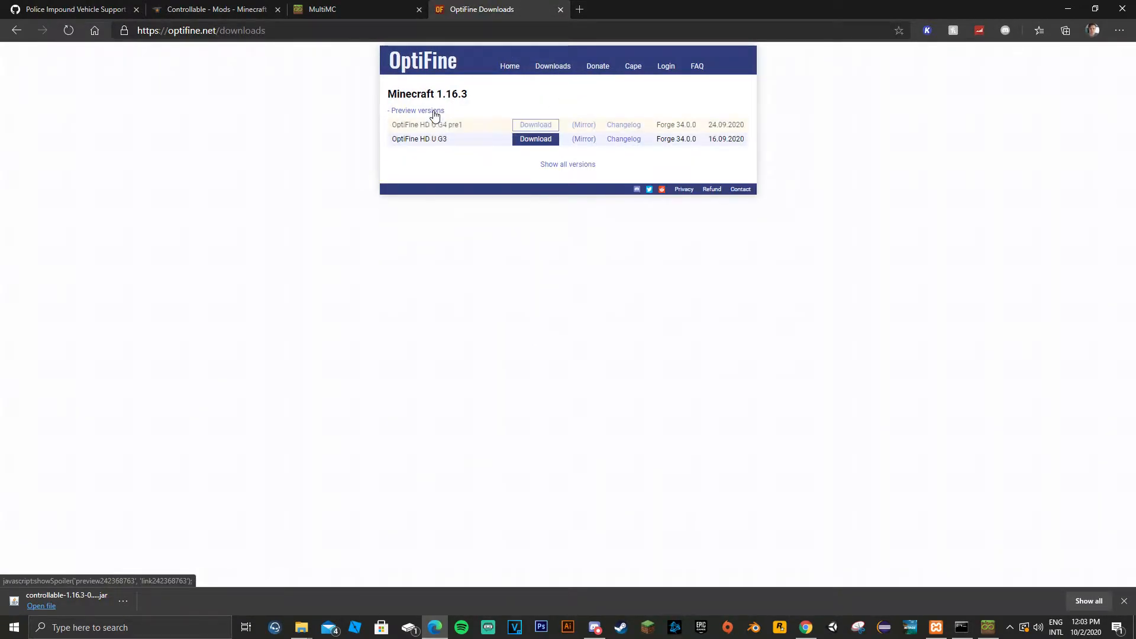
pyautogui.click(535, 138)
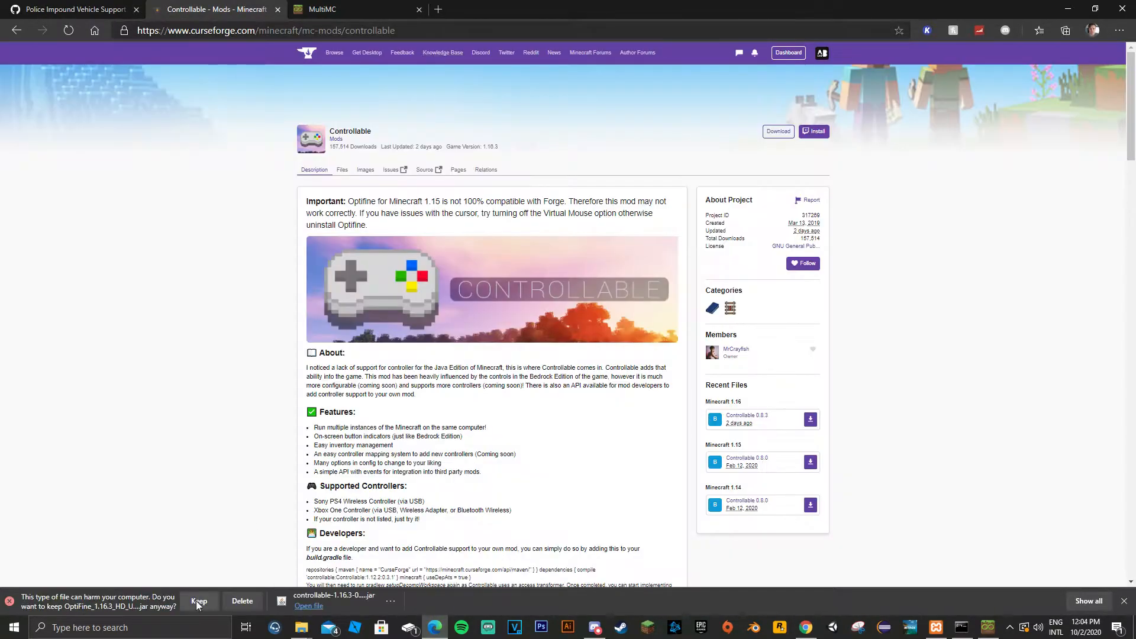
pyautogui.click(199, 601)
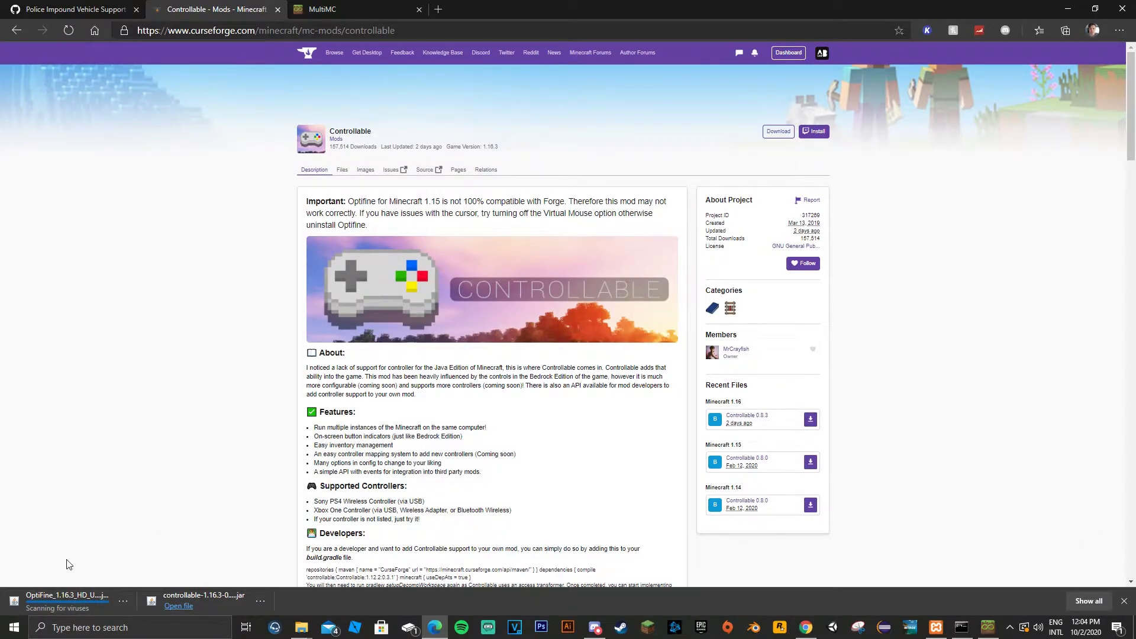
pyautogui.moveTo(69, 605)
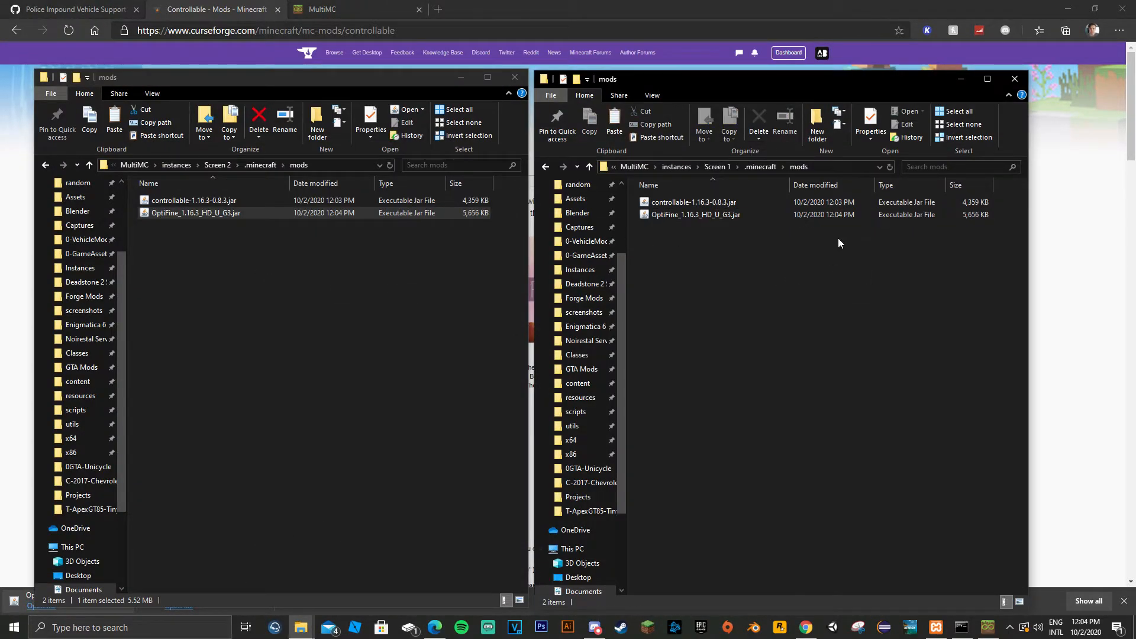
# Place the Controllable and OptiFine jars in both instances' mods folders and return to MultiMC
pyautogui.click(1014, 78)
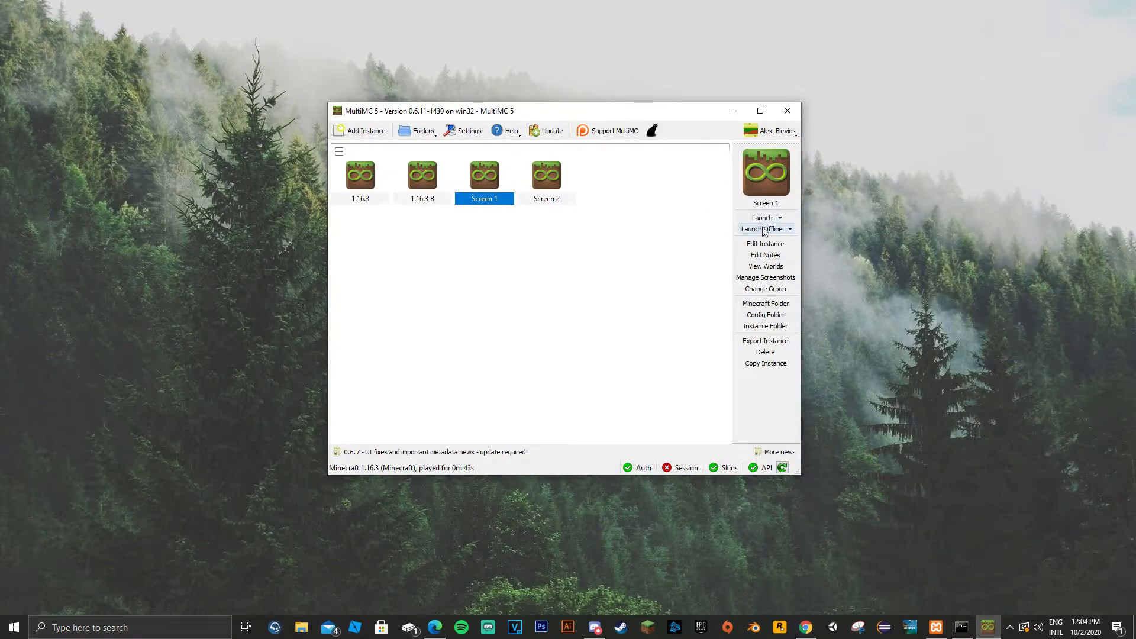
pyautogui.moveTo(761, 228)
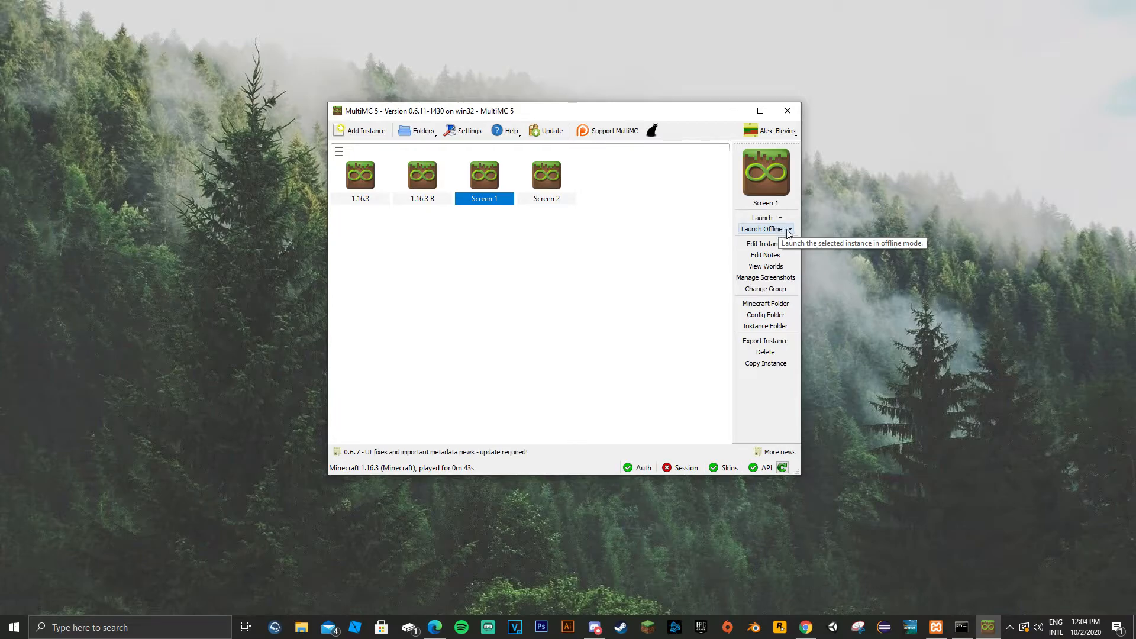
# Launch Screen 1 and Screen 2 offline, the second with a different player name
pyautogui.click(760, 229)
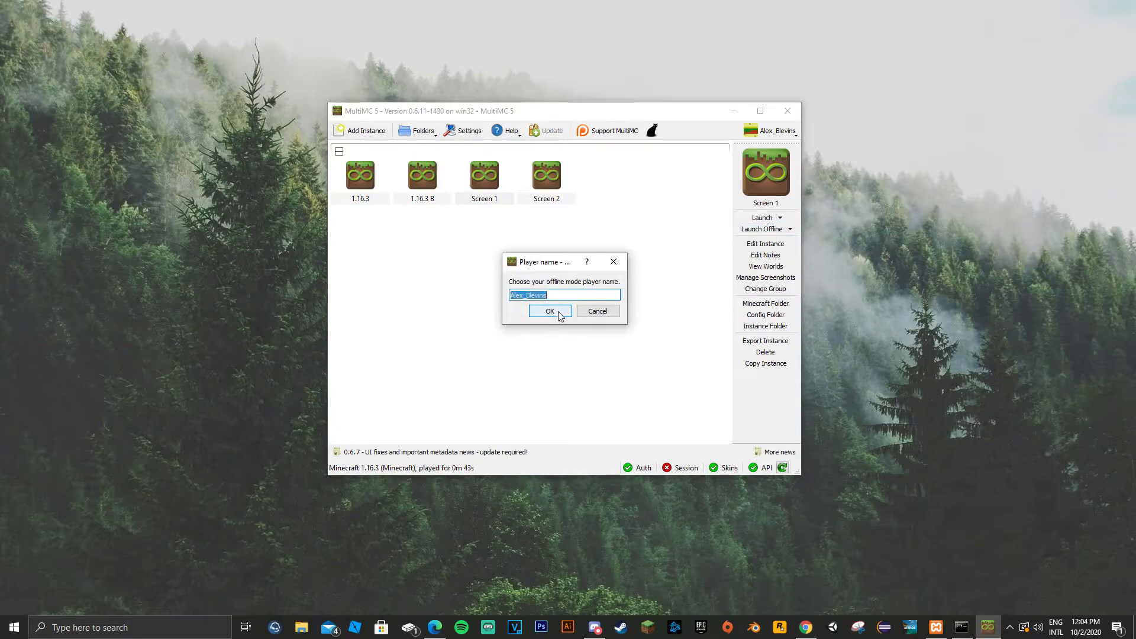
pyautogui.click(549, 311)
pyautogui.write('Test')
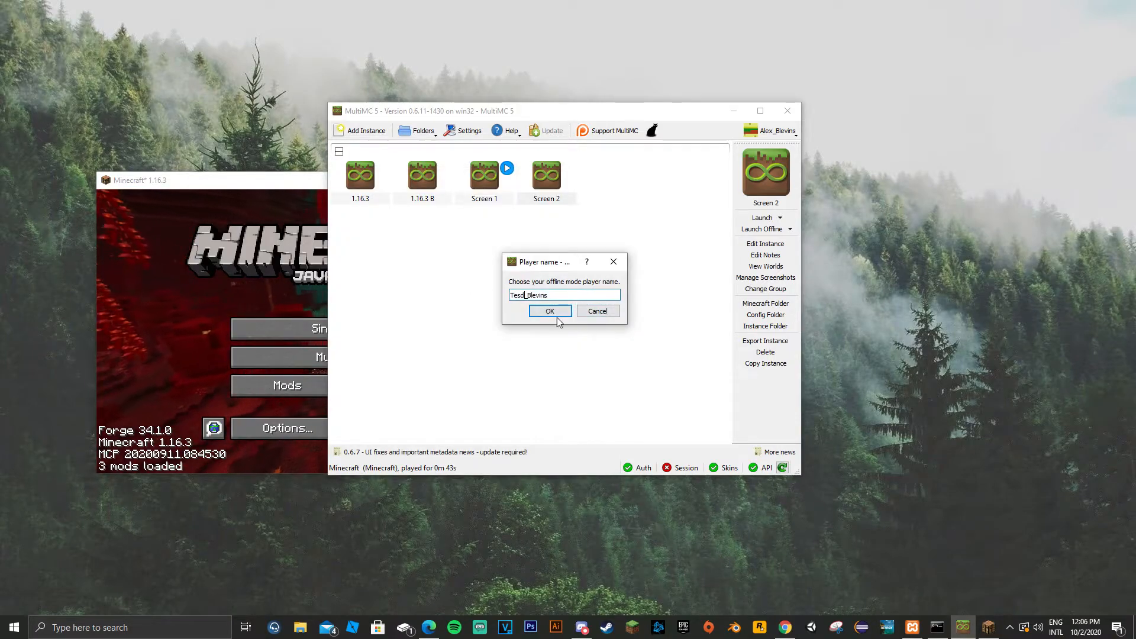
pyautogui.click(549, 311)
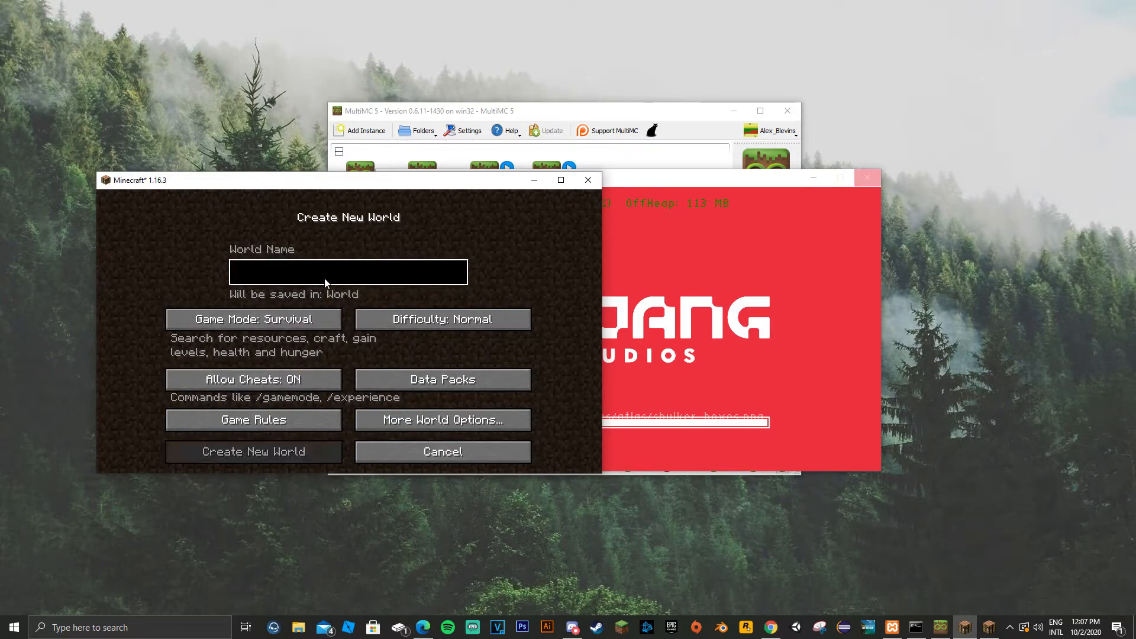
# Create the new world in the left game and pass the third-party warning into the right game's multiplayer menus
pyautogui.click(253, 451)
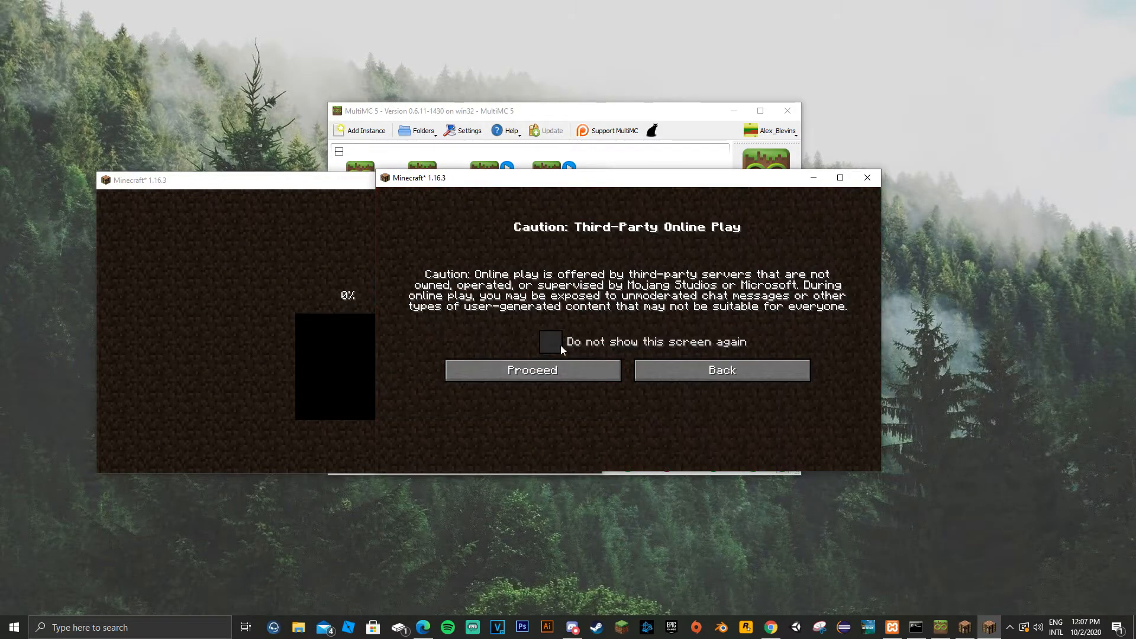
pyautogui.click(532, 369)
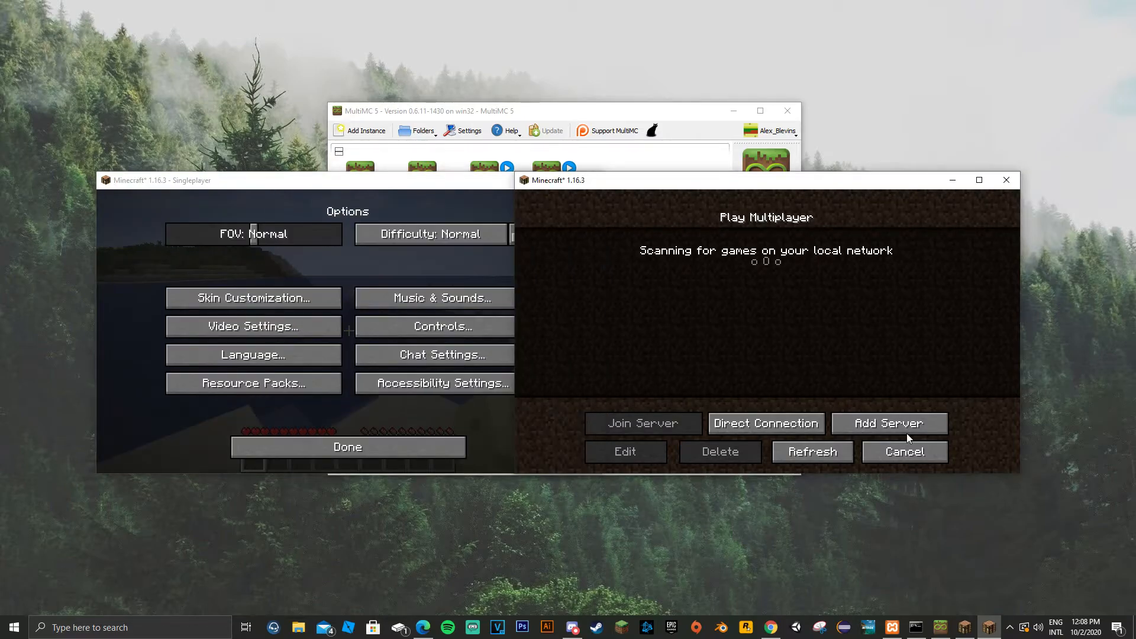
pyautogui.click(903, 451)
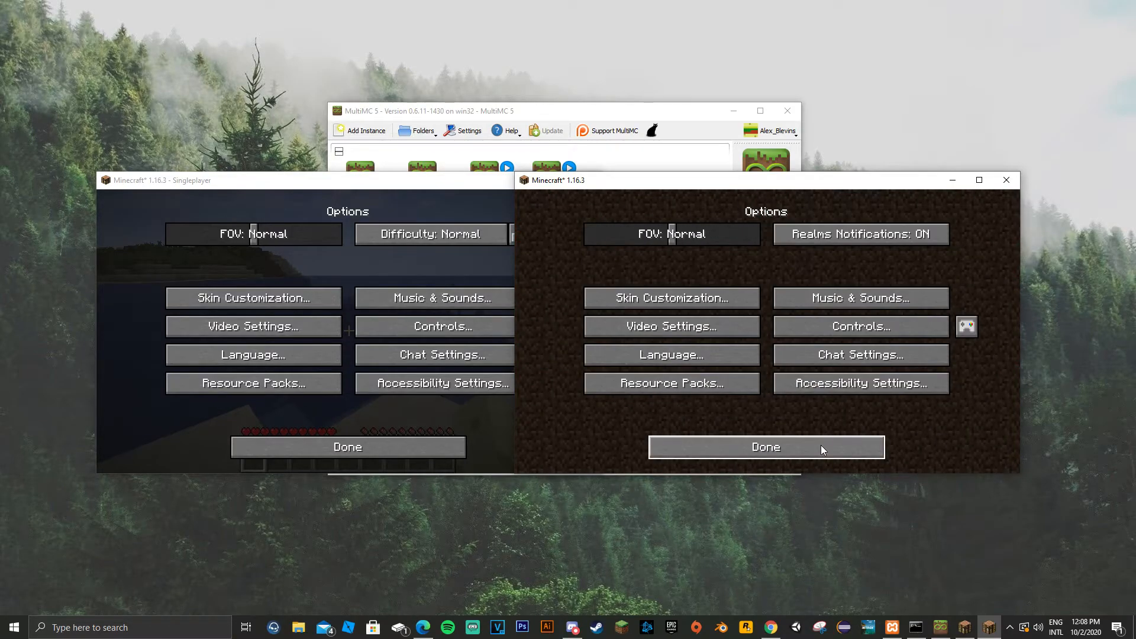
pyautogui.click(764, 447)
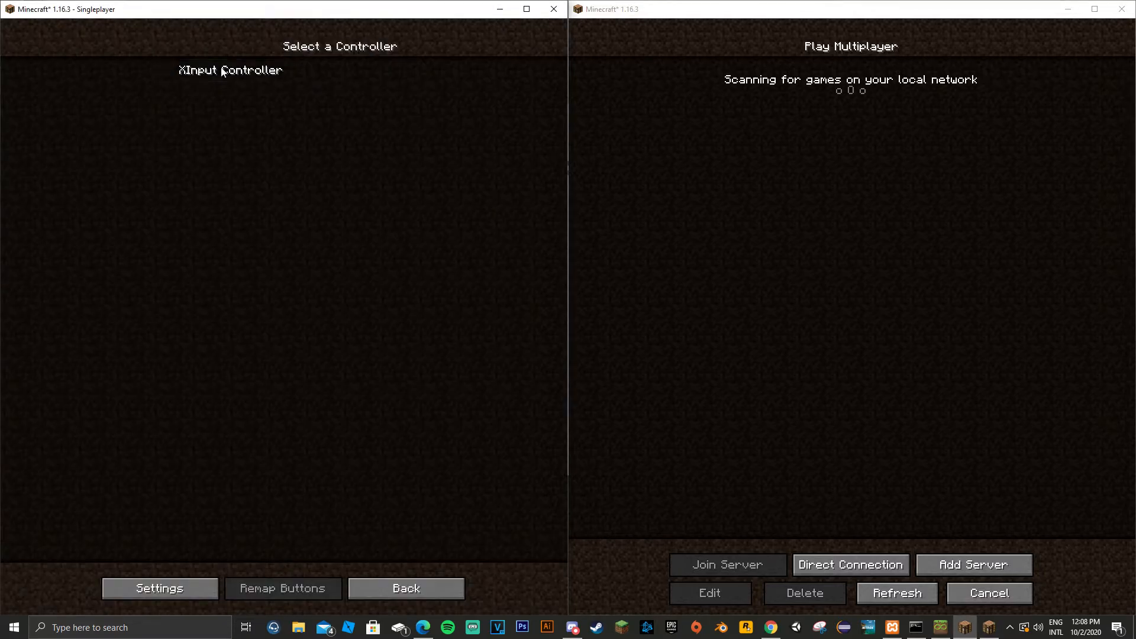
pyautogui.moveTo(172, 70)
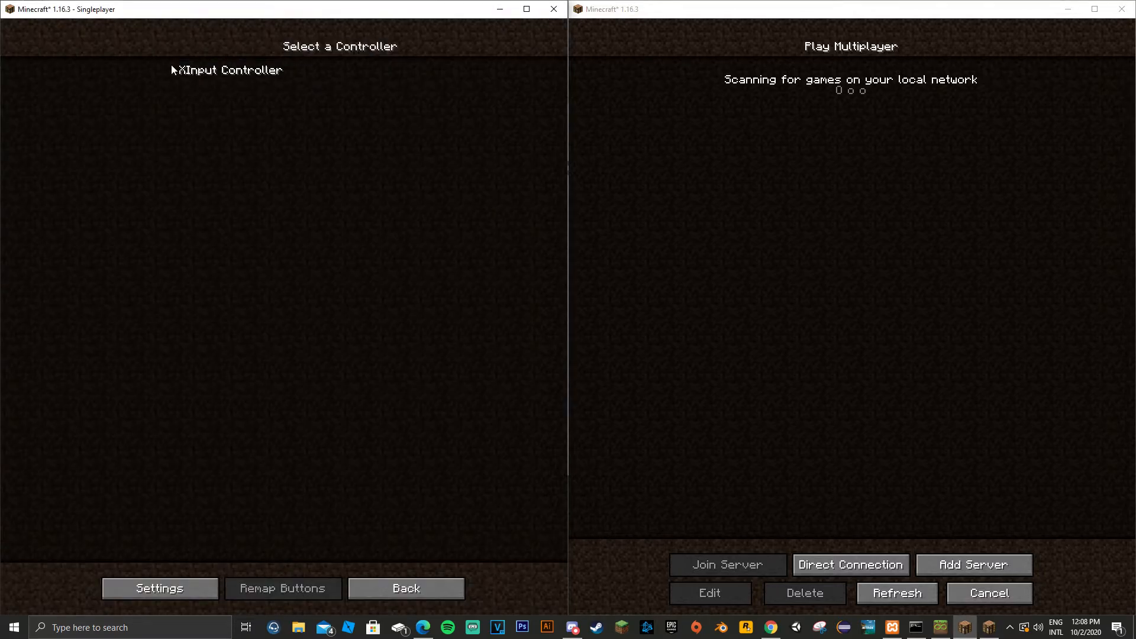
# Leave the controller settings and bring up Open to LAN with Survival mode and cheats off
pyautogui.click(159, 589)
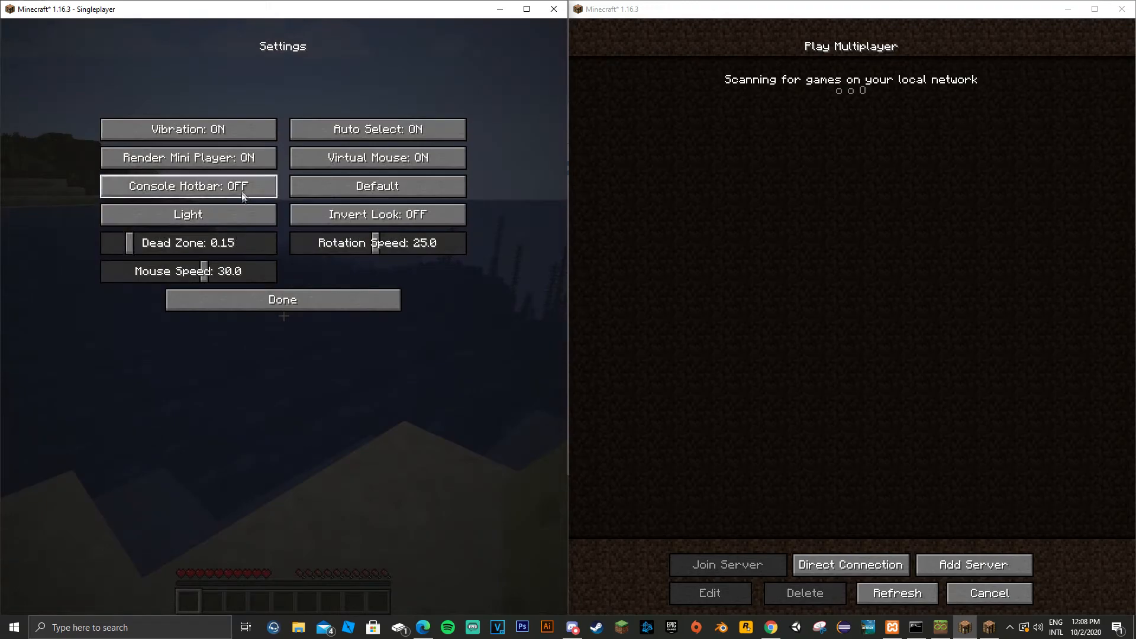
pyautogui.moveTo(214, 174)
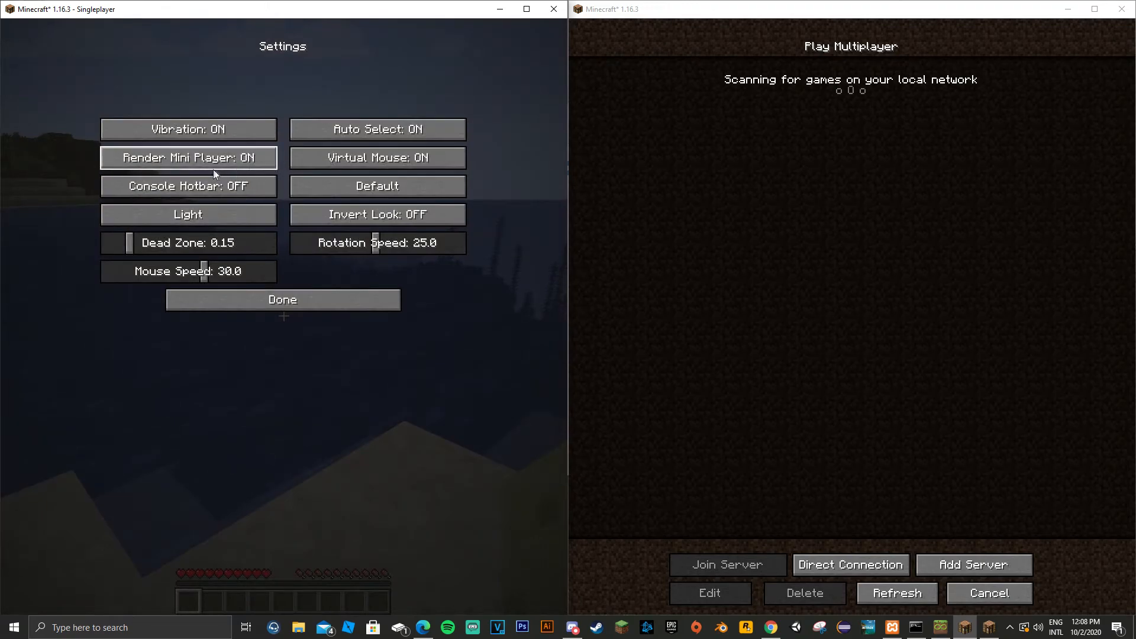
pyautogui.click(281, 299)
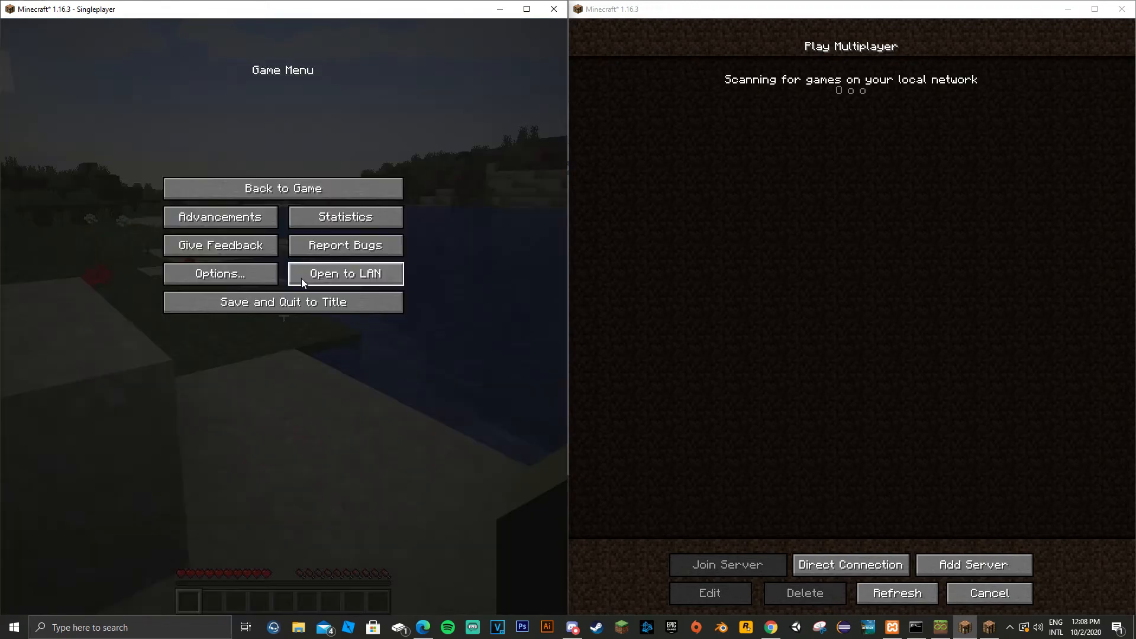
pyautogui.click(344, 274)
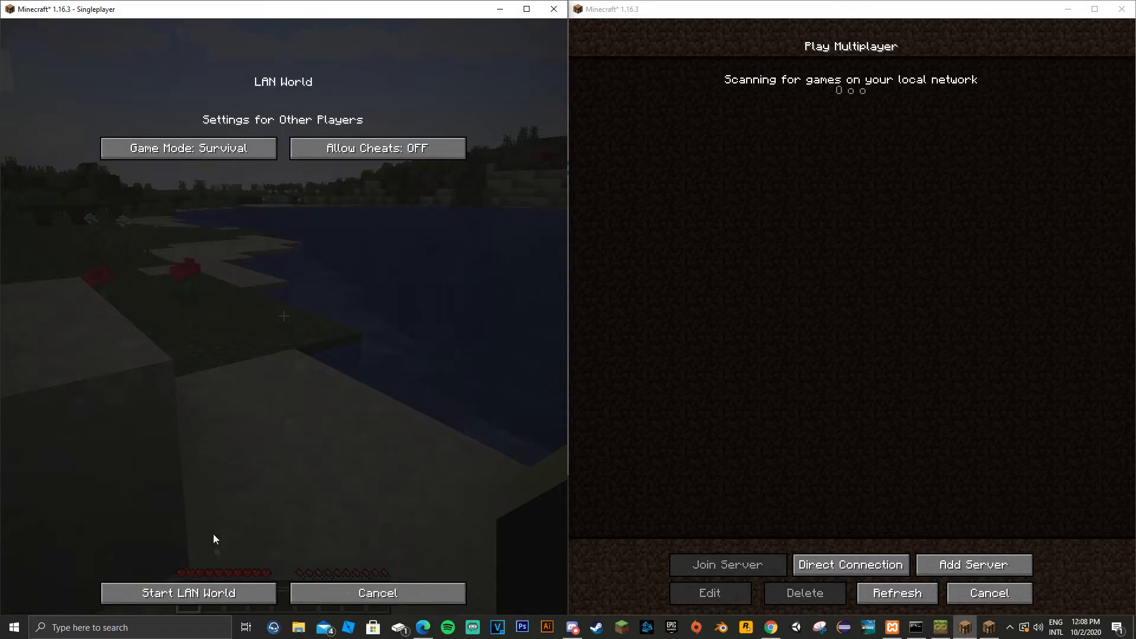
# Start the LAN world on the left, join it from the right game, and resume play
pyautogui.click(188, 593)
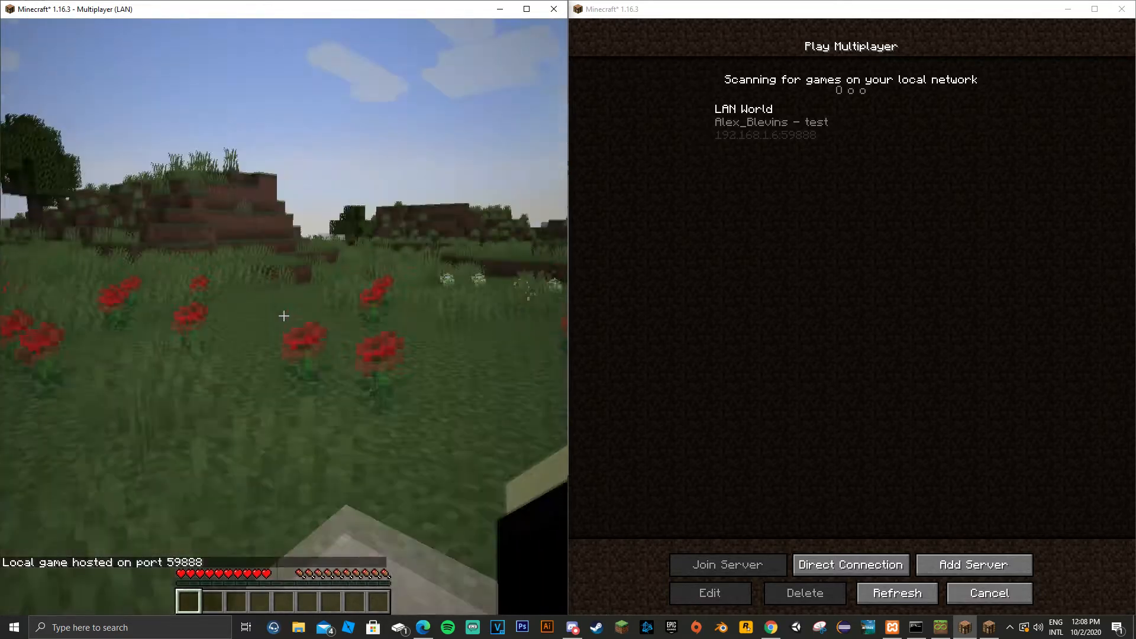
pyautogui.click(727, 565)
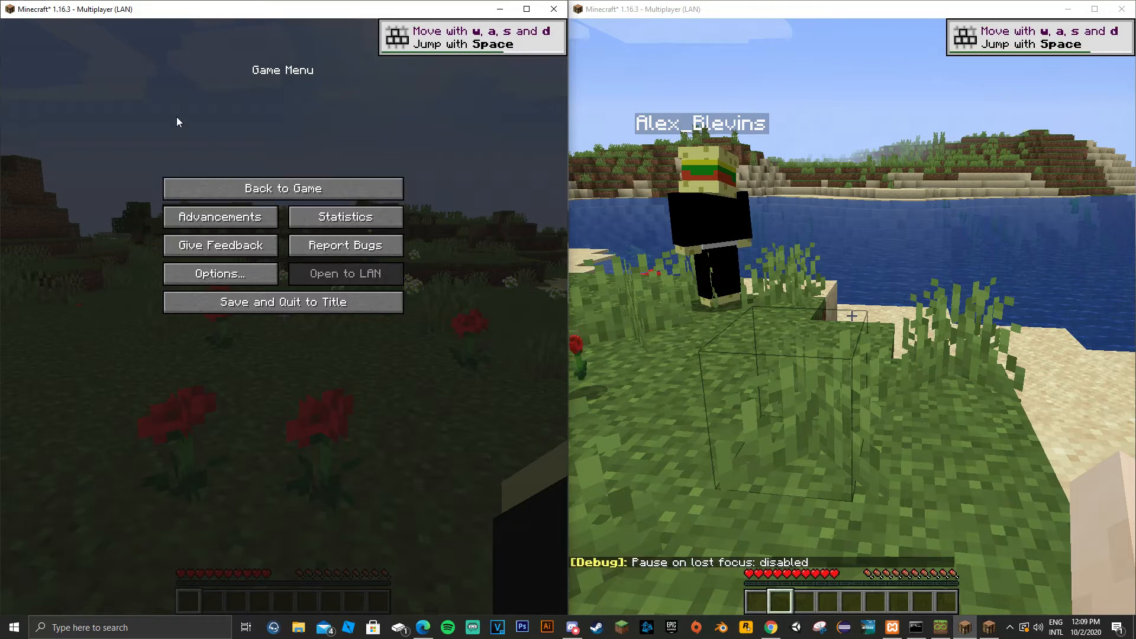
pyautogui.click(282, 188)
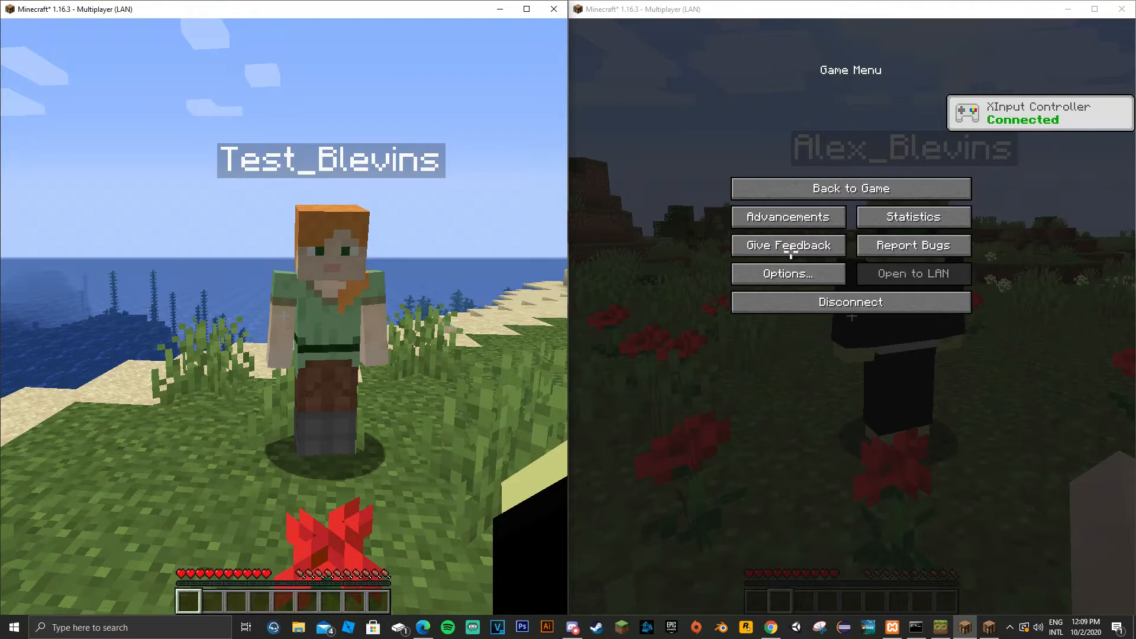
# Reach the right game's controller settings through Options and the controller selection screen
pyautogui.click(788, 273)
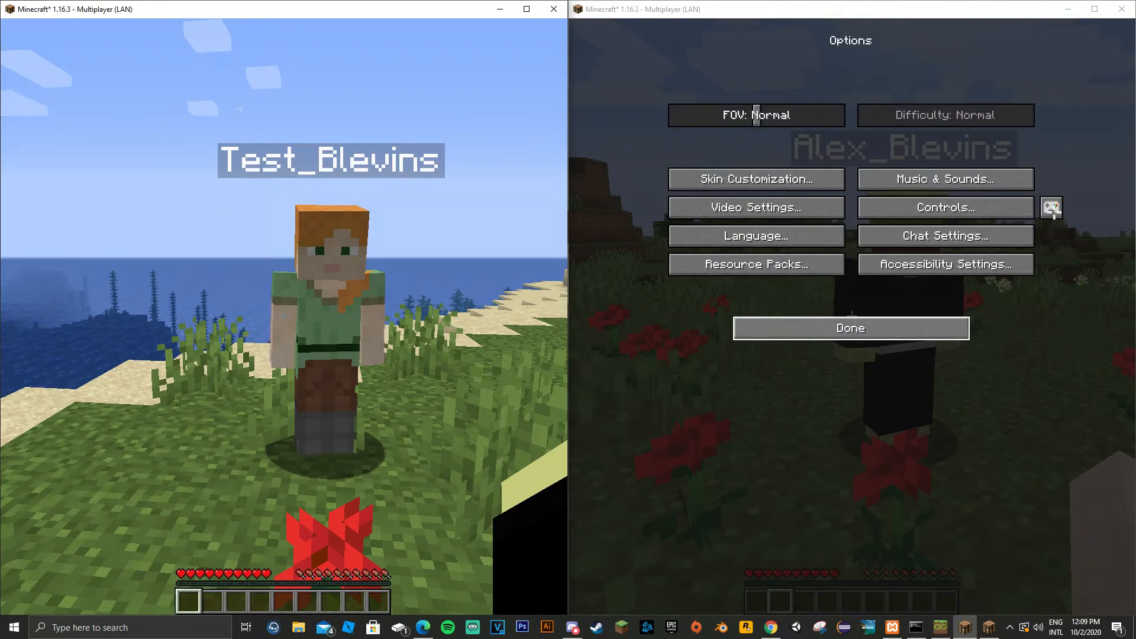
pyautogui.click(1051, 208)
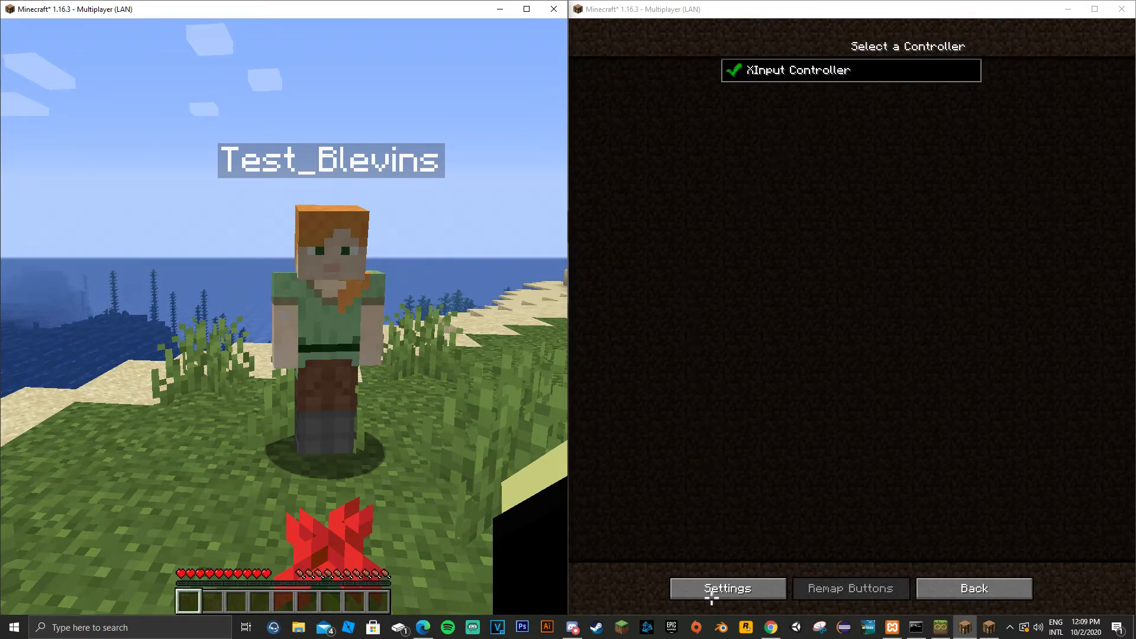
pyautogui.click(727, 588)
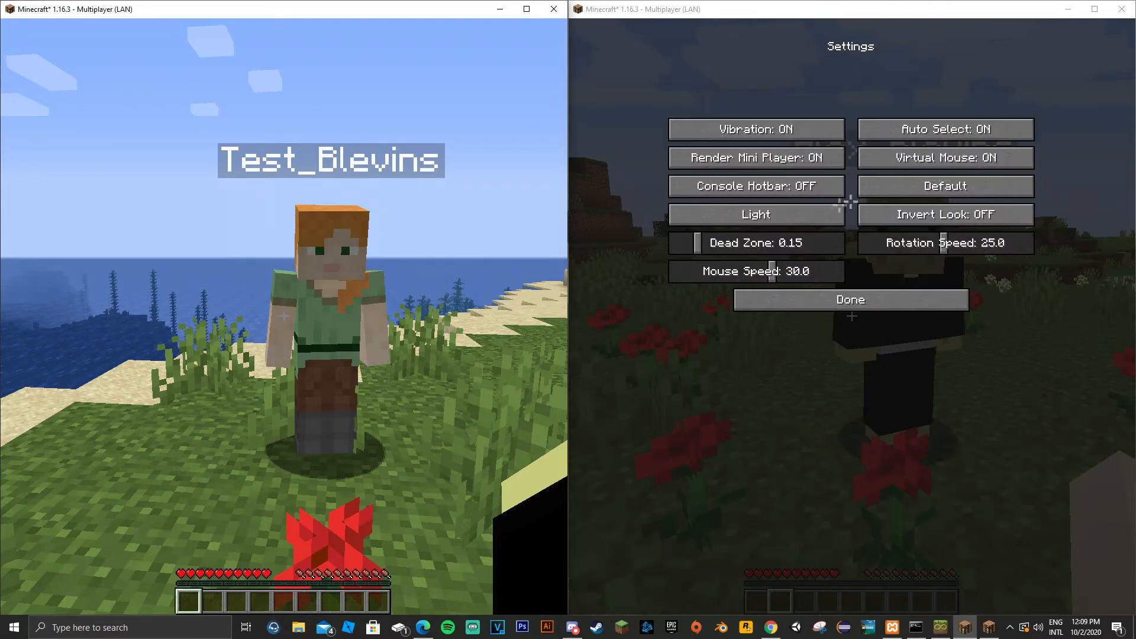
pyautogui.moveTo(836, 210)
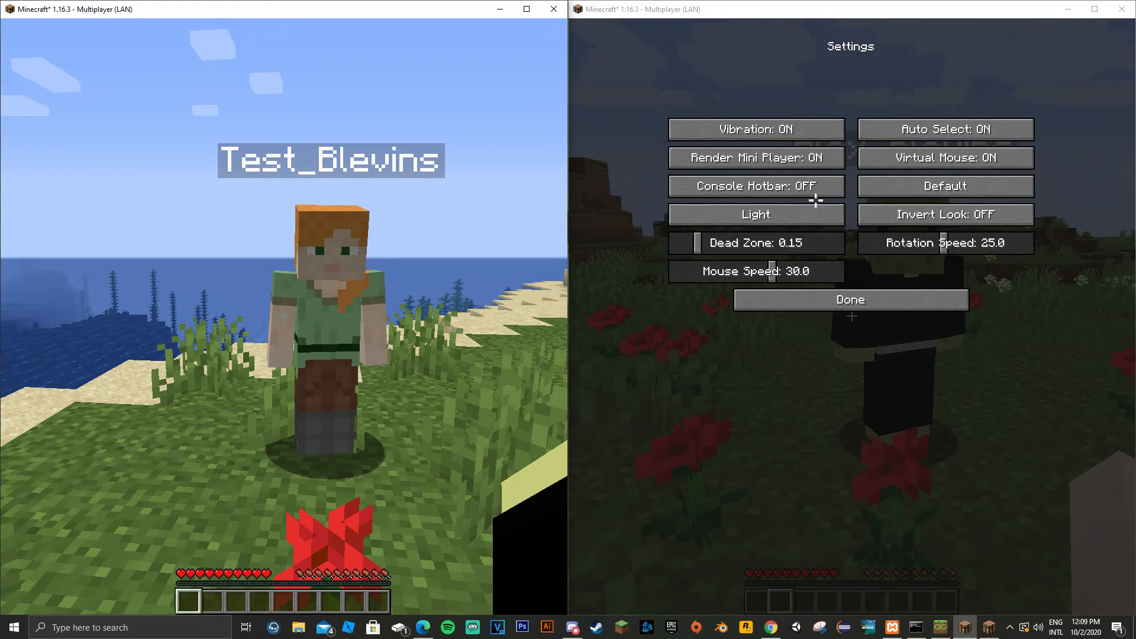
# Set Xbox icons, Console style and rotation speed 50, save, and return to the world
pyautogui.click(944, 185)
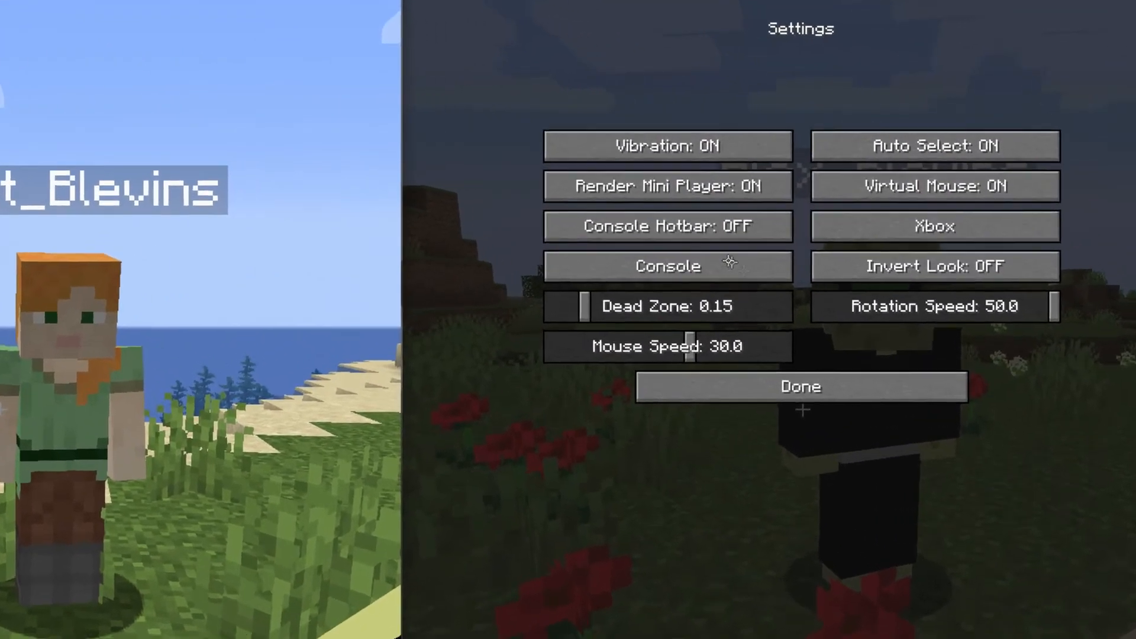
pyautogui.click(800, 385)
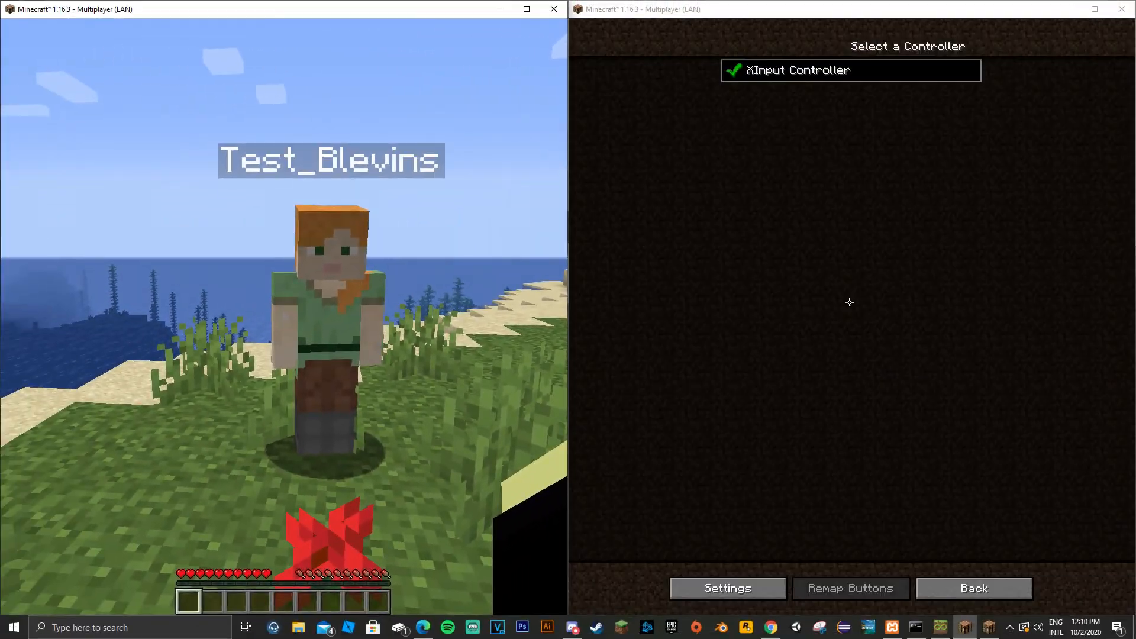
pyautogui.click(973, 588)
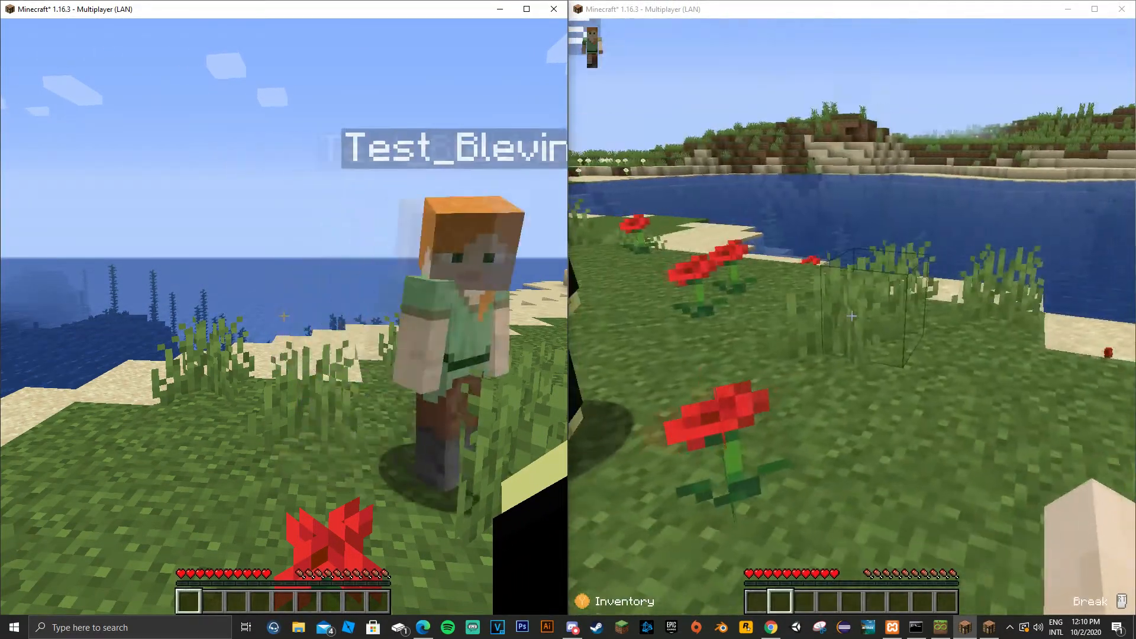